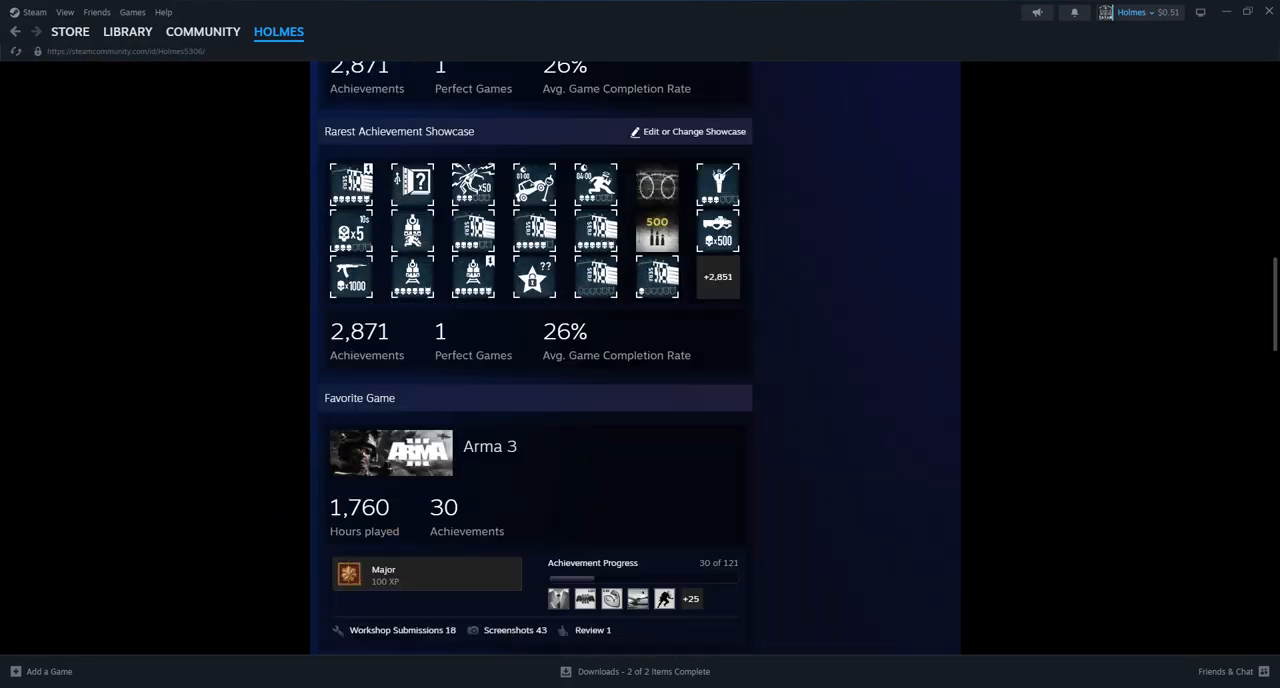
Open the Steam library home with its news, Favorites shelf and collections sidebar.
scroll(up, 3)
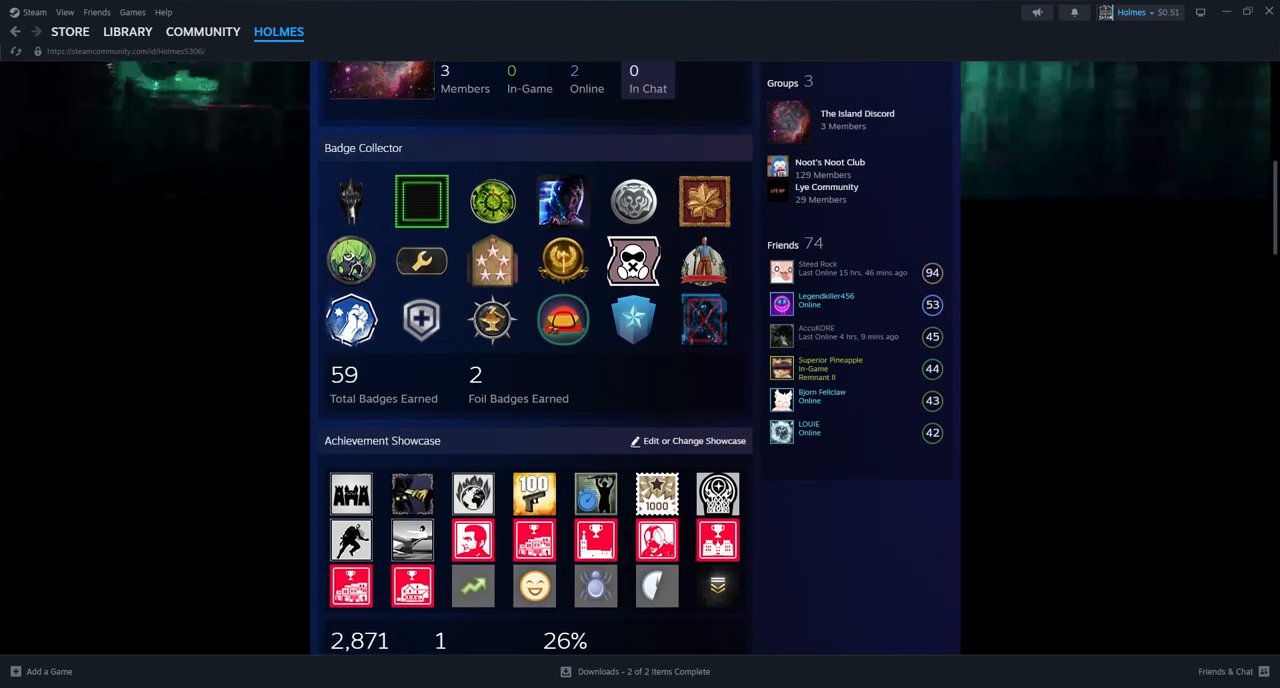
scroll(down, 3)
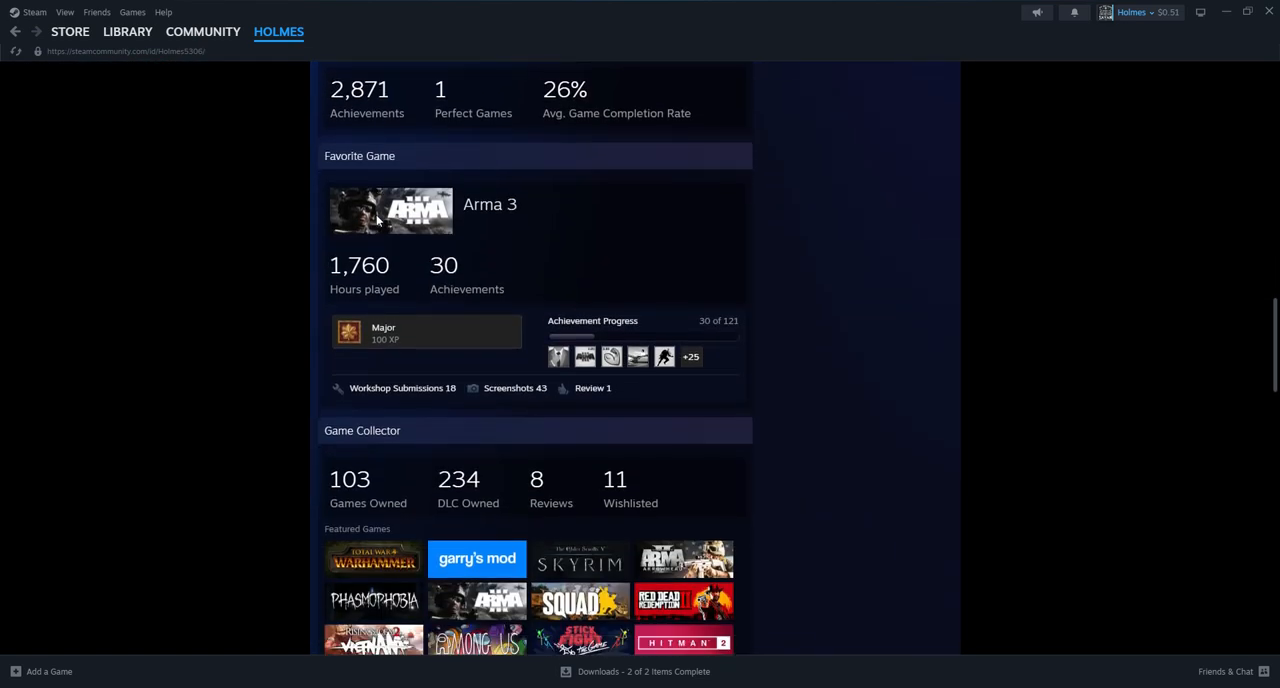
scroll(down, 3)
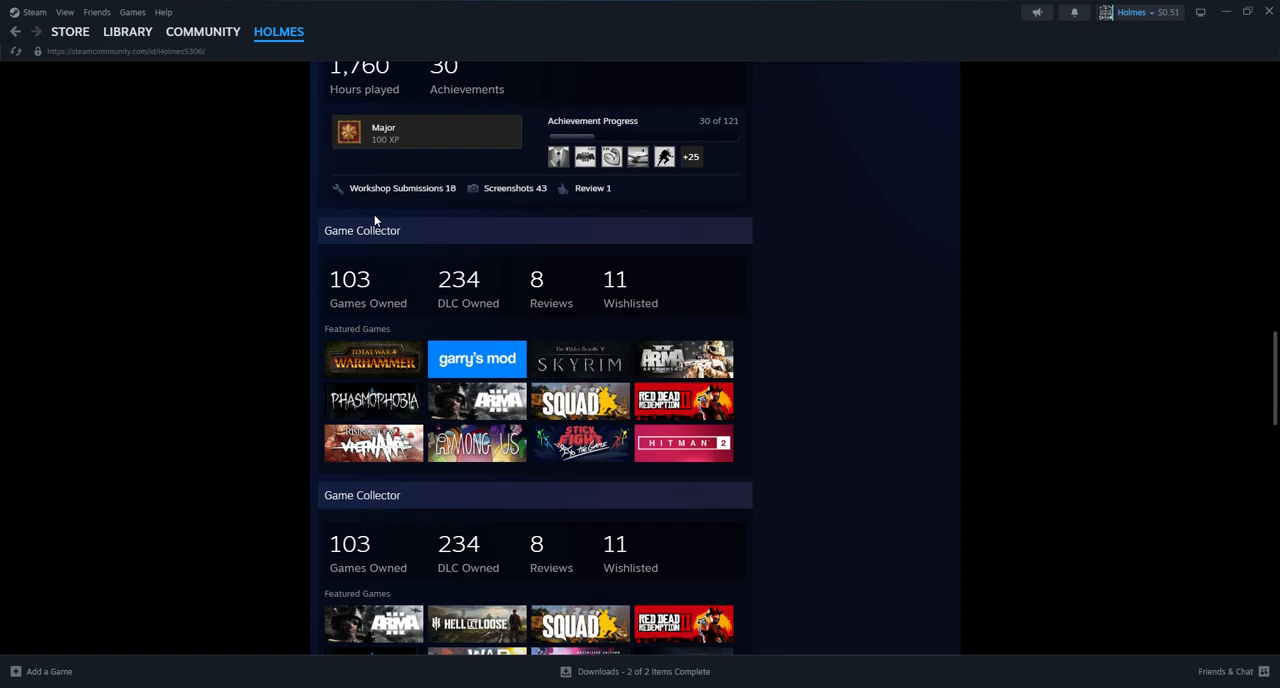
scroll(down, 3)
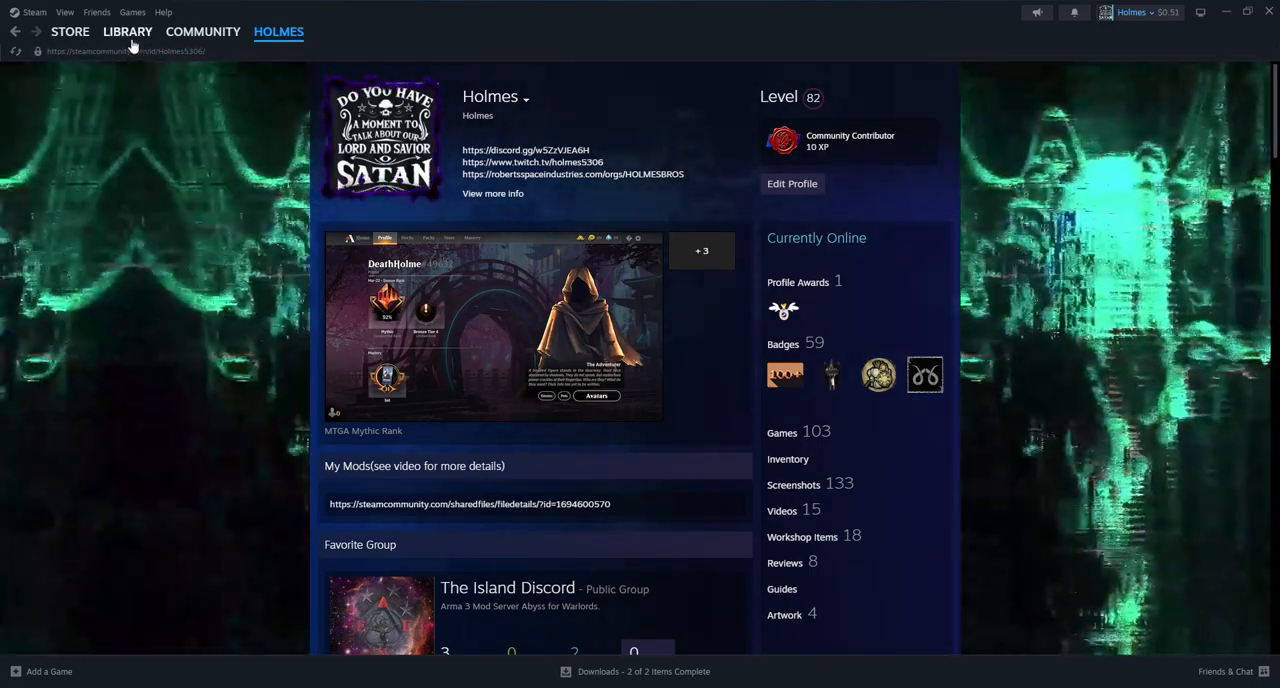
click(127, 31)
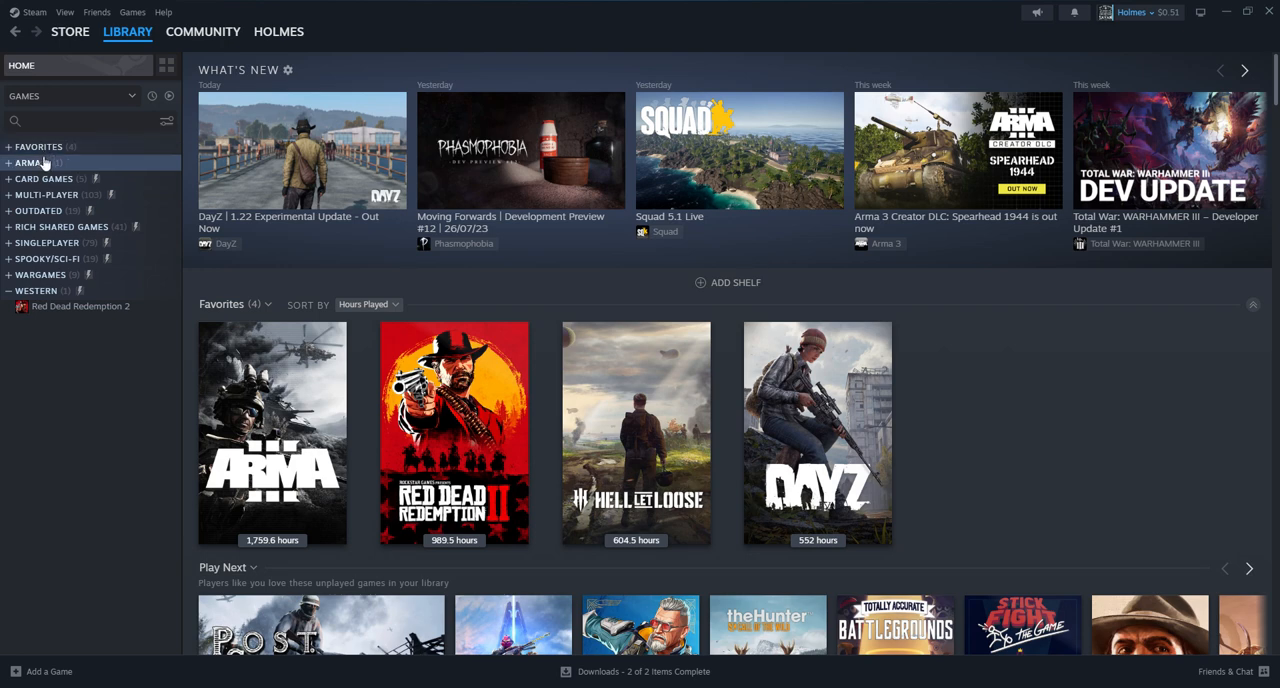
mouse_move(44, 186)
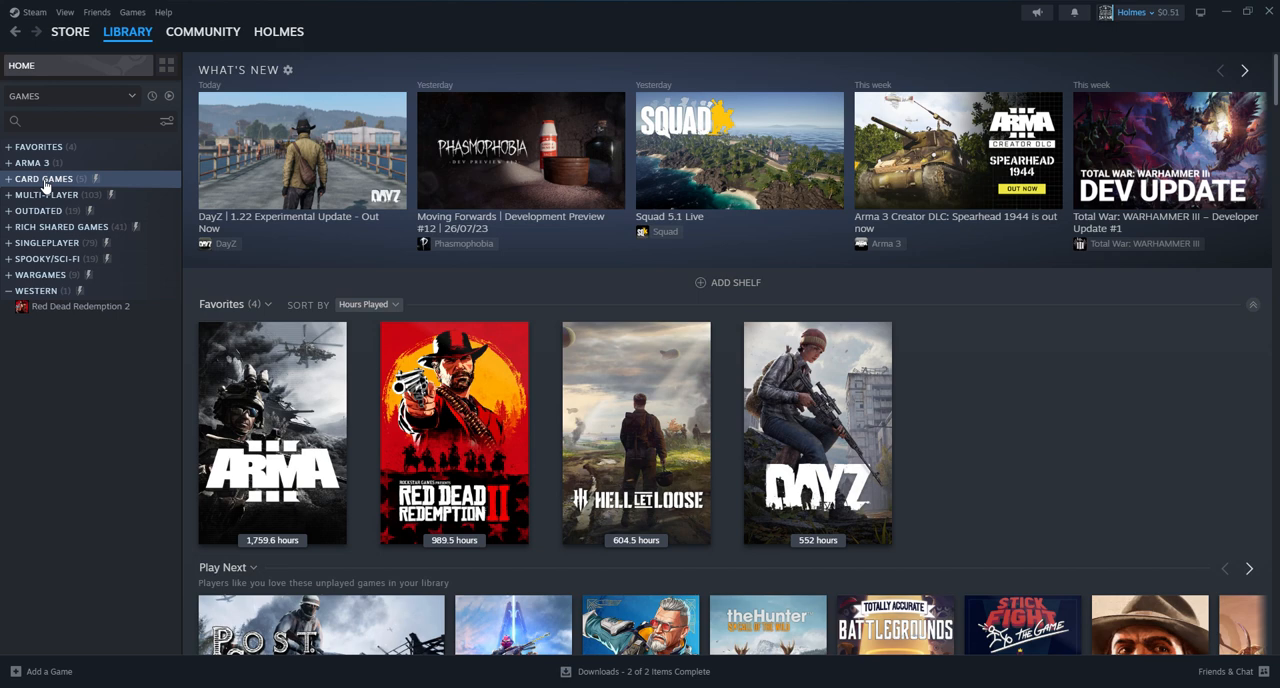
mouse_move(62, 226)
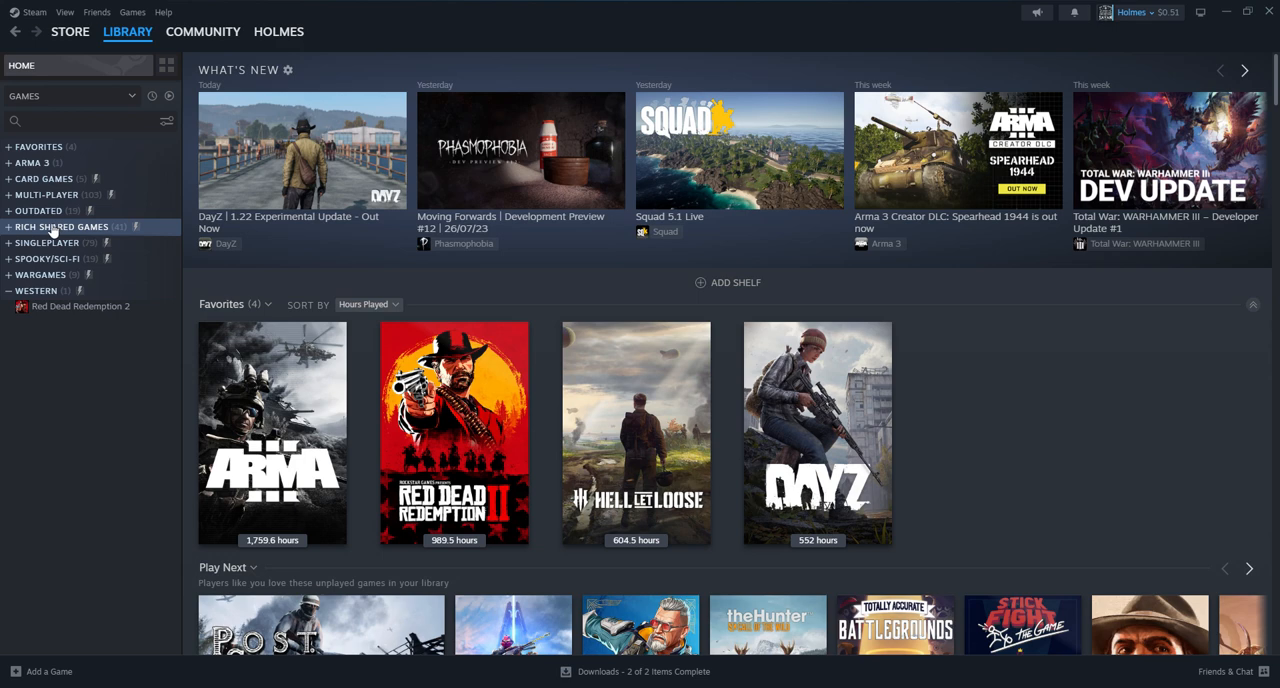
mouse_move(55, 242)
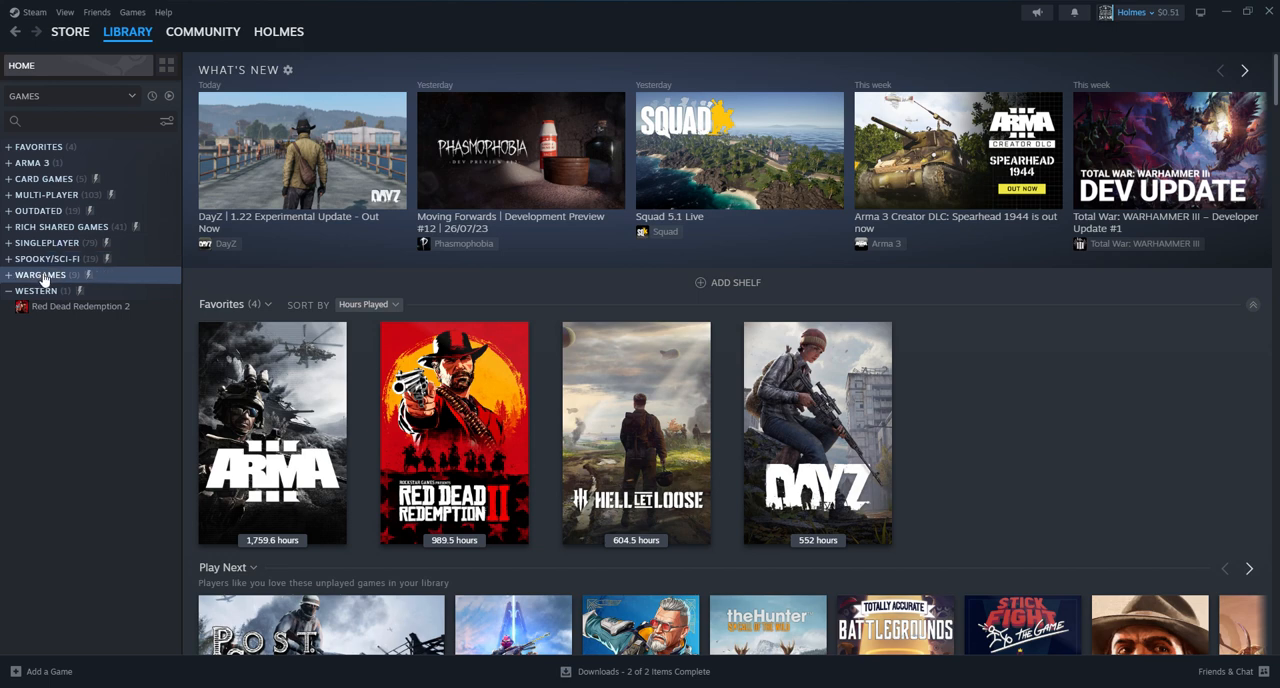
mouse_move(43, 278)
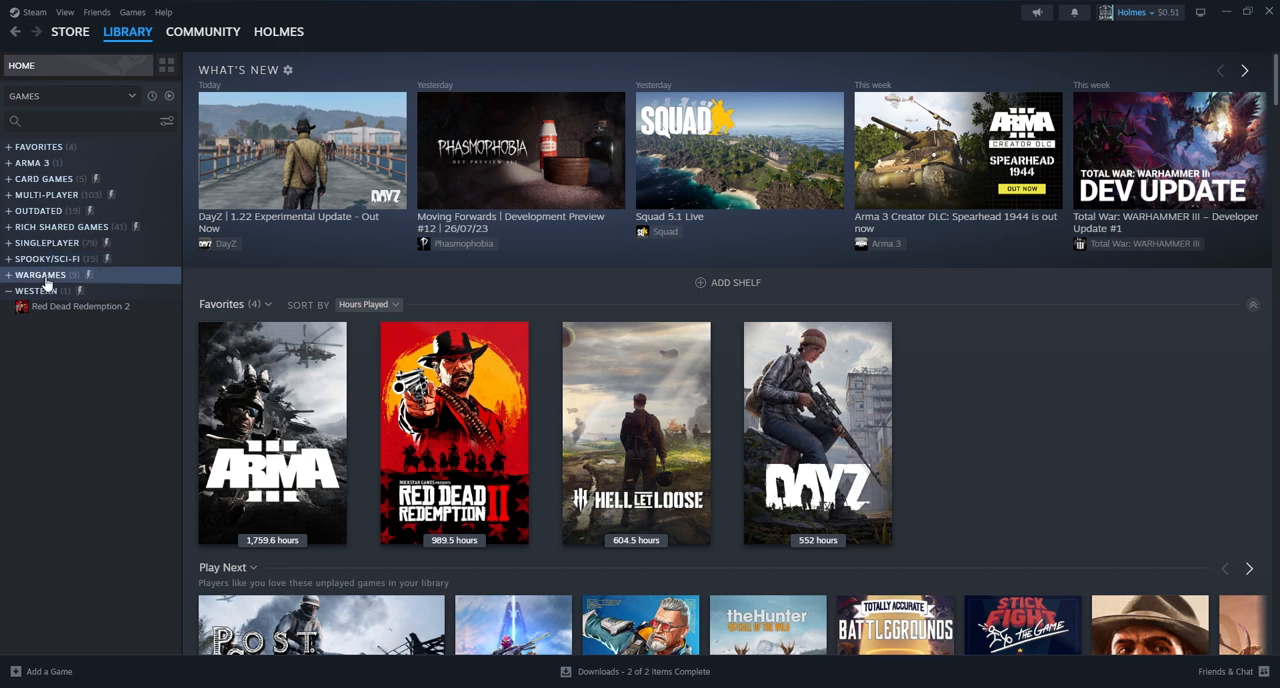
Open the Rich Shared Games collection and browse its 41 games.
click(61, 226)
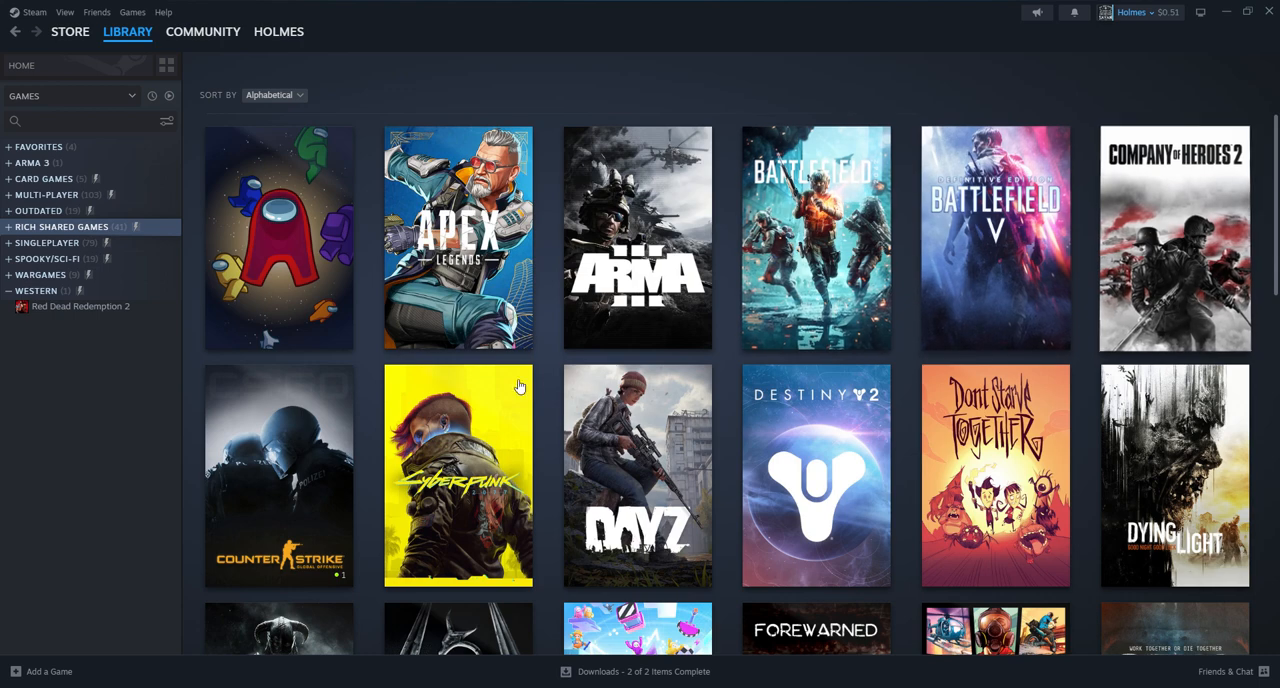
scroll(down, 3)
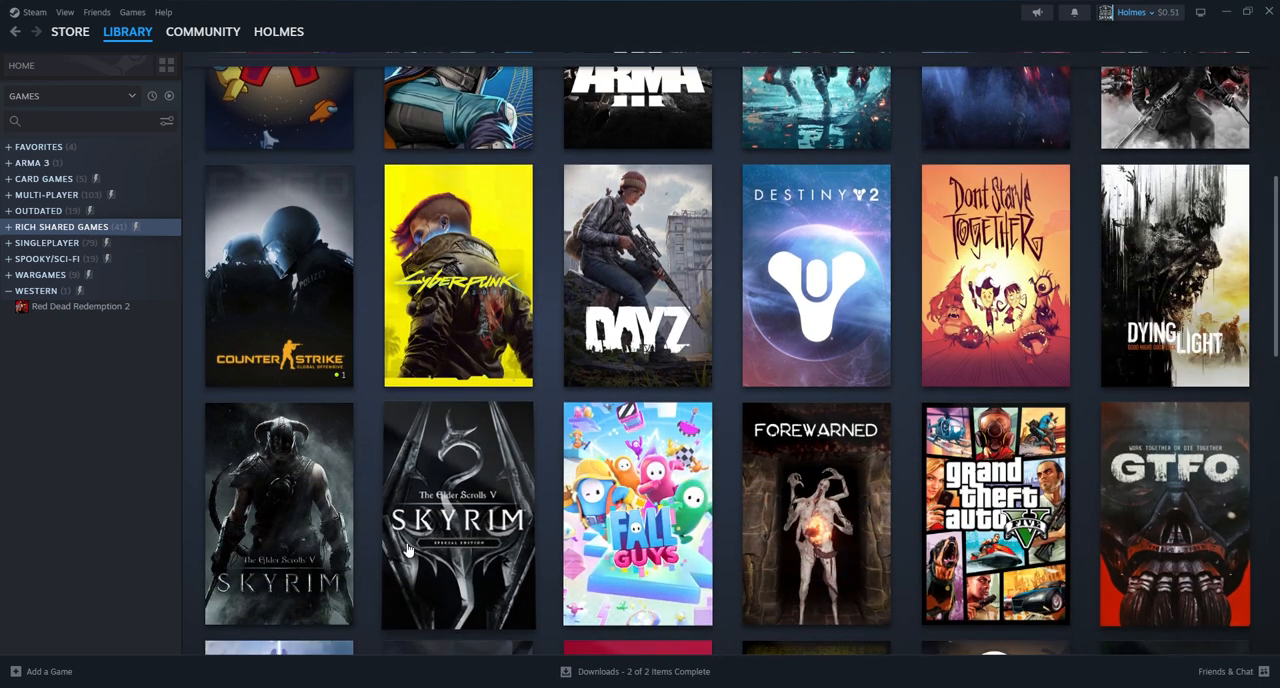
scroll(down, 3)
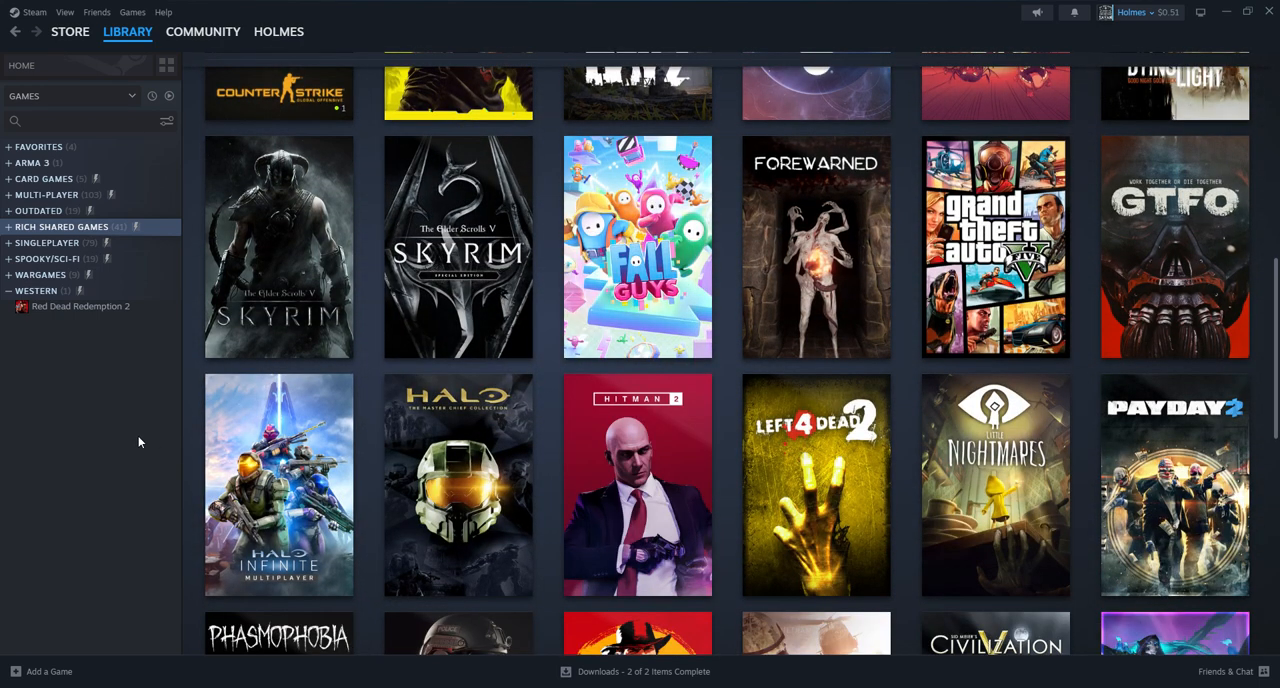
mouse_move(103, 420)
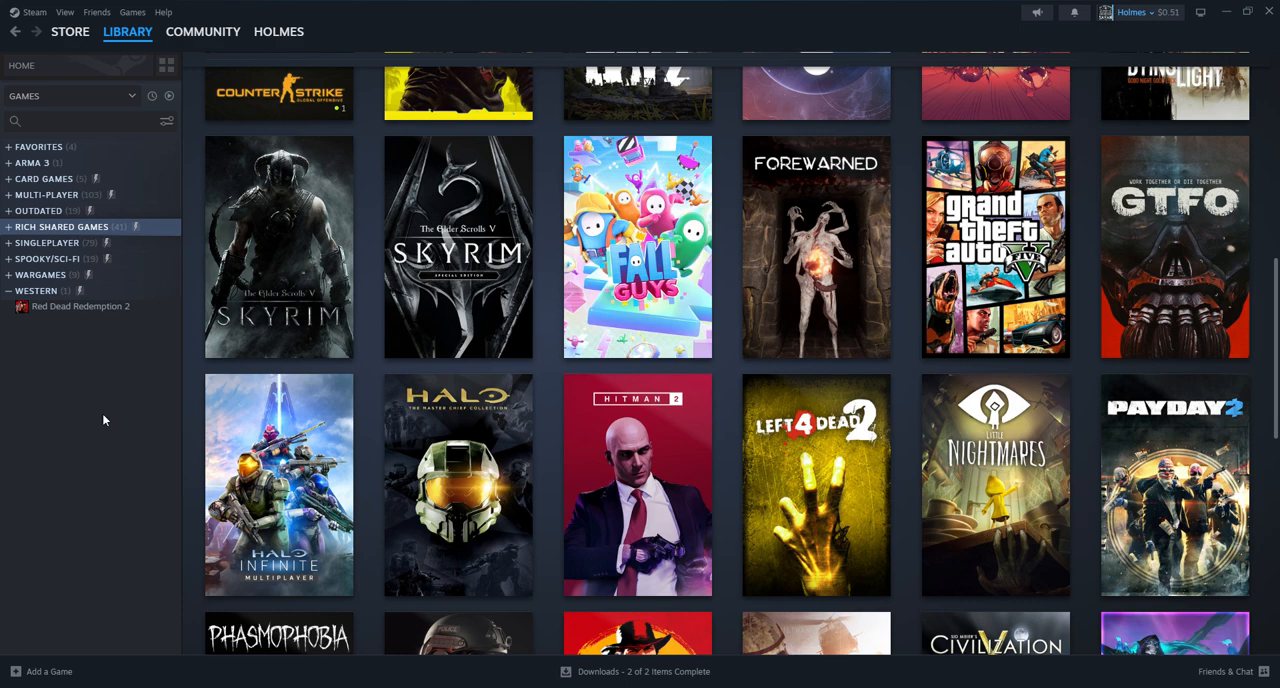
mouse_move(75, 226)
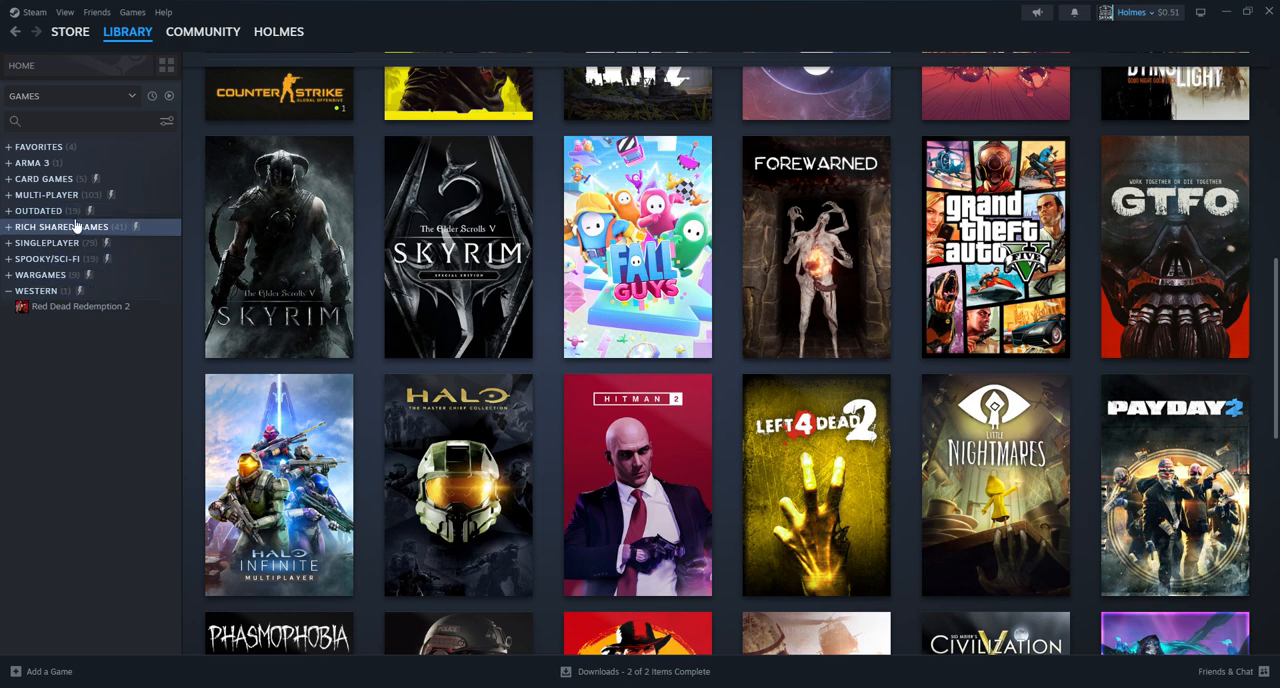
scroll(down, 3)
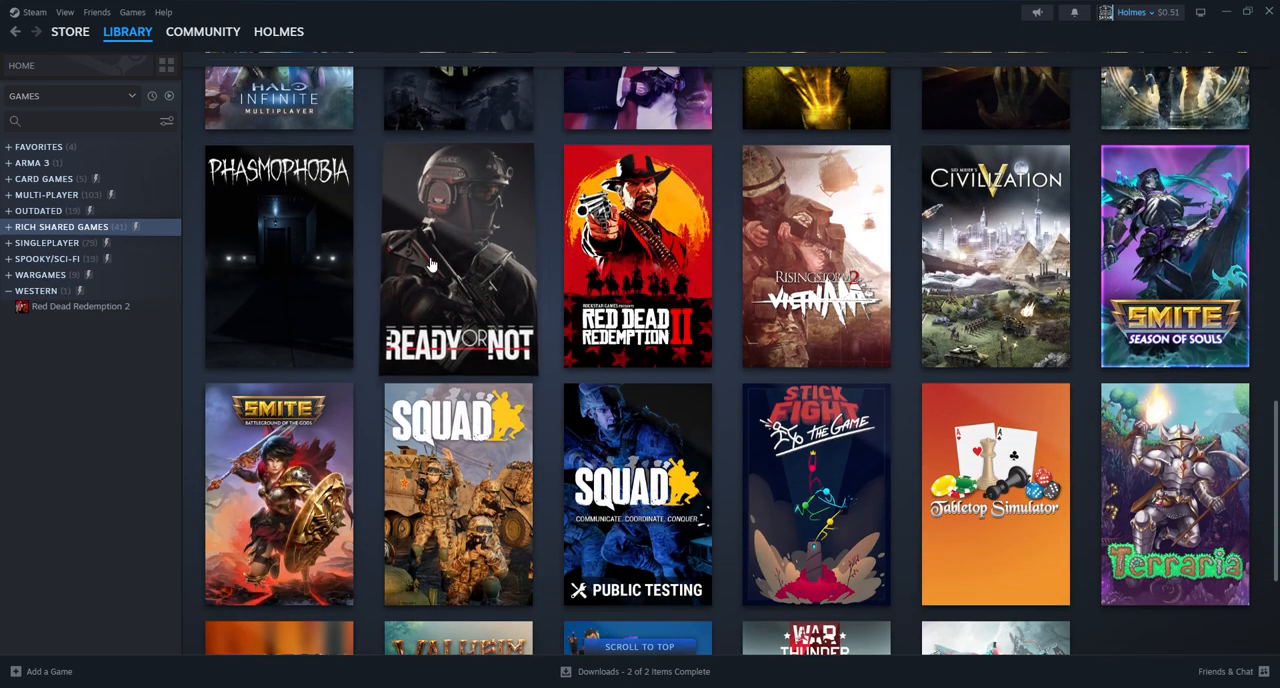
scroll(down, 3)
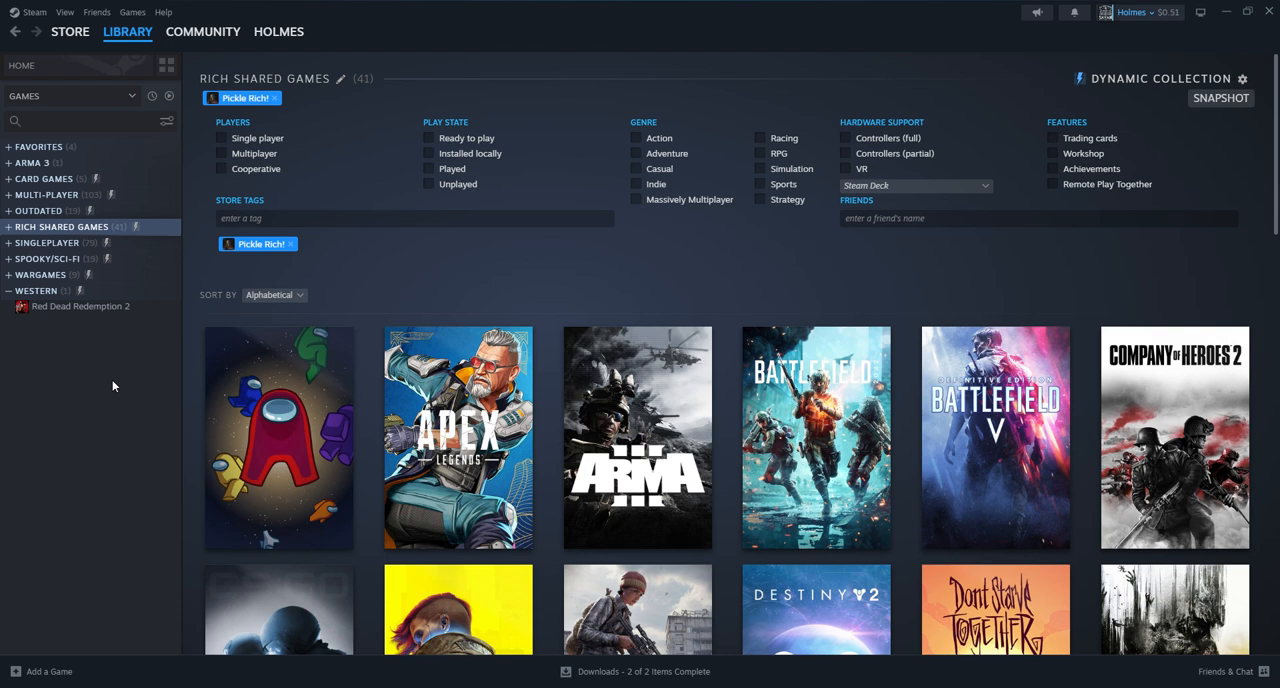
mouse_move(167, 48)
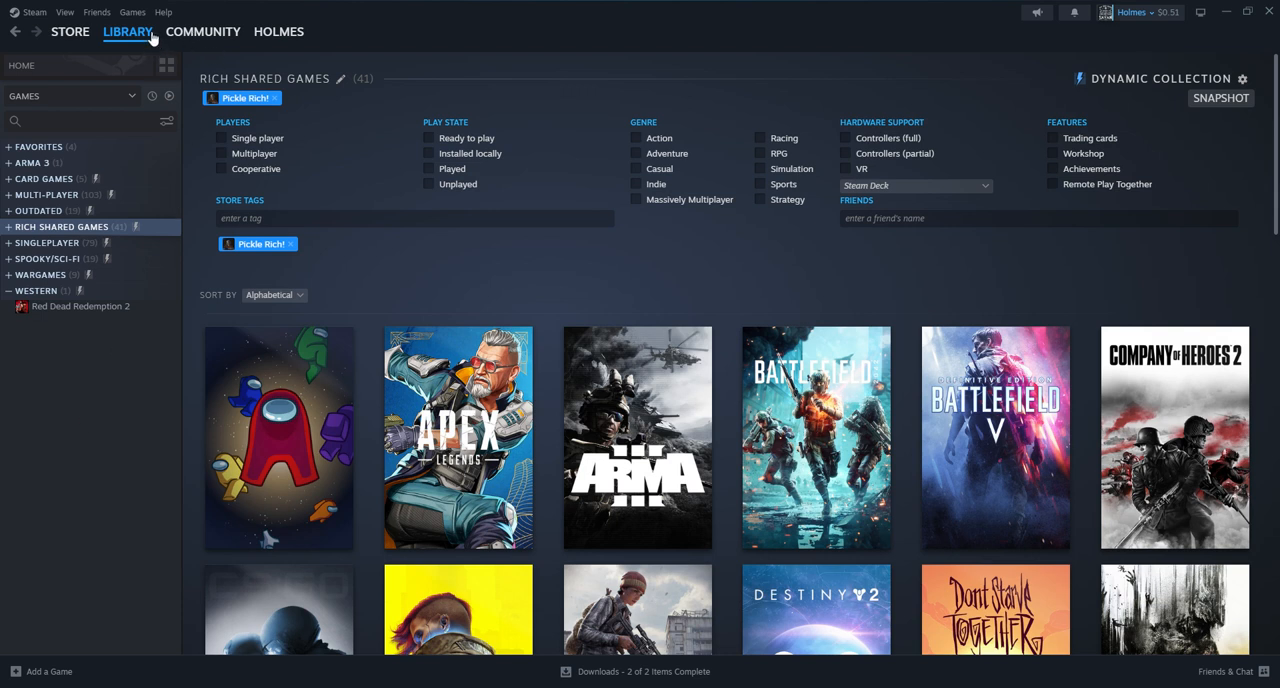
mouse_move(138, 83)
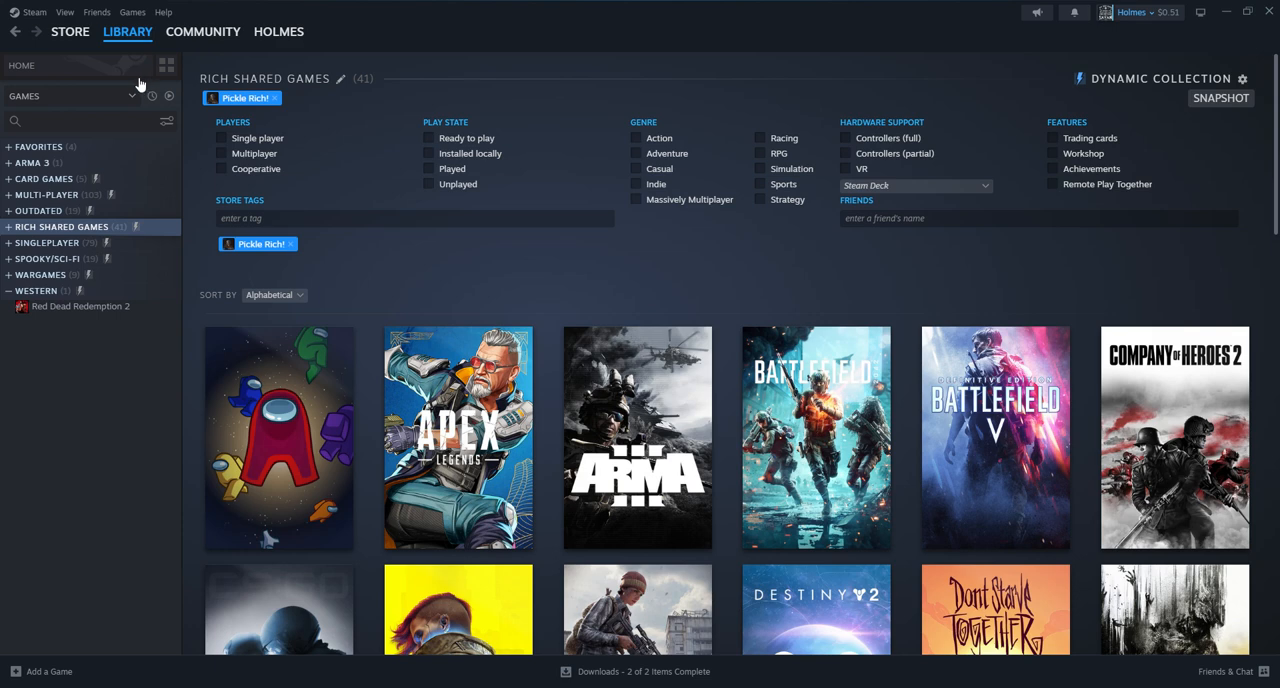
Create a new dynamic collection named SHADOWCLOUD3 from the collections overview.
click(167, 65)
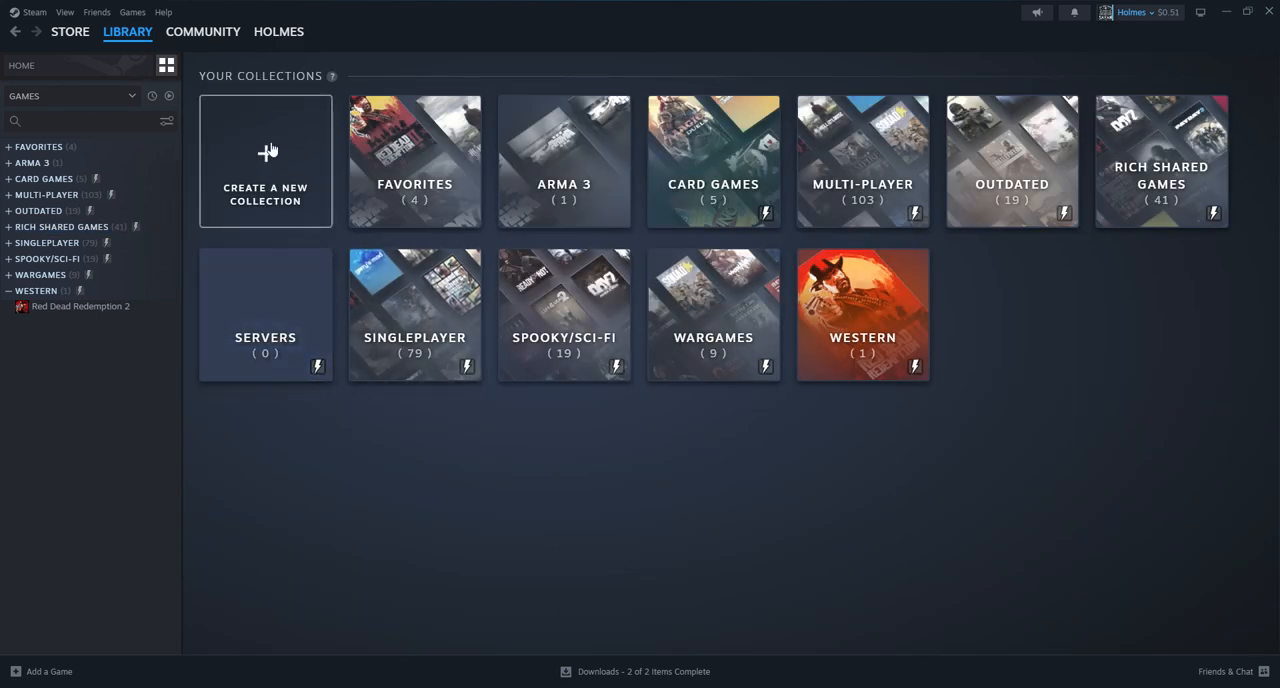
click(265, 160)
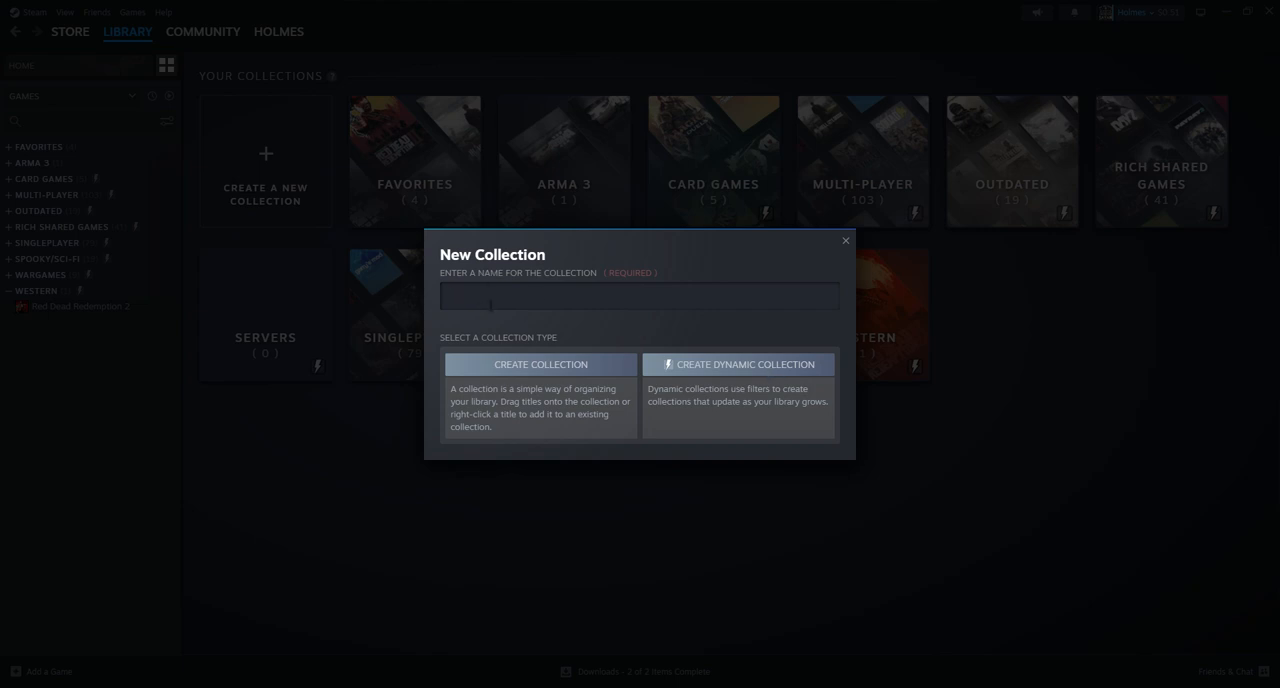
text(SHADO)
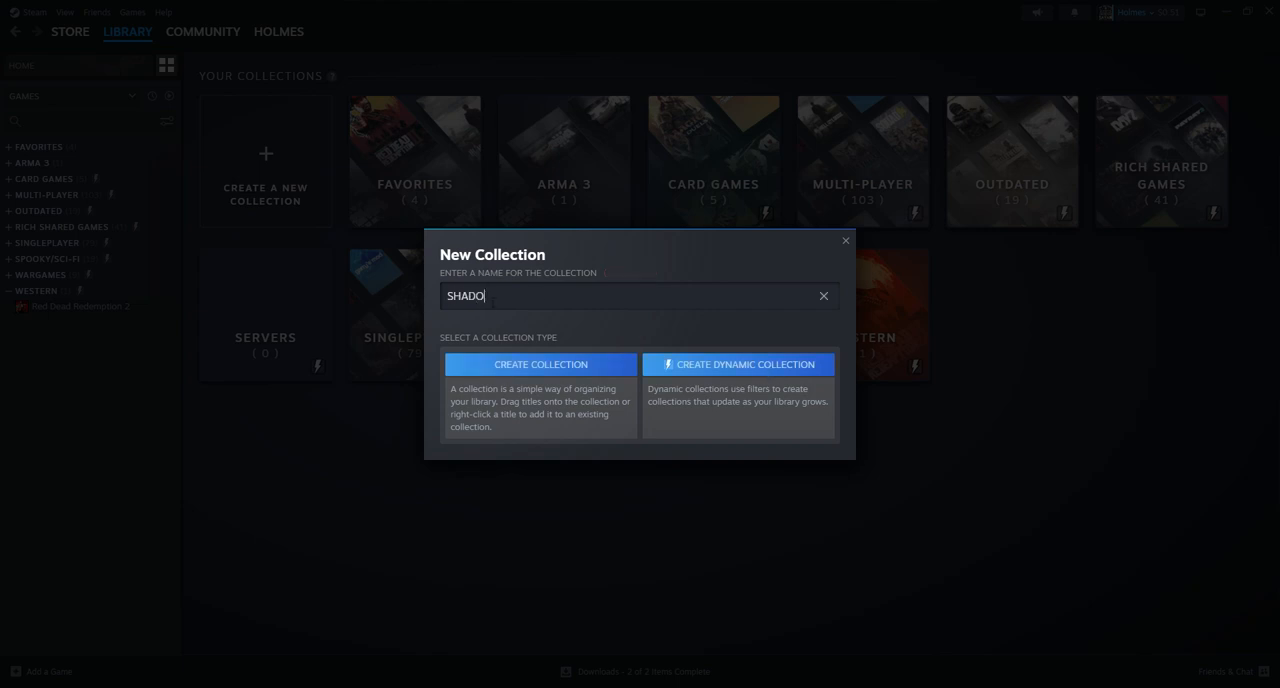
text(WCLOUD3)
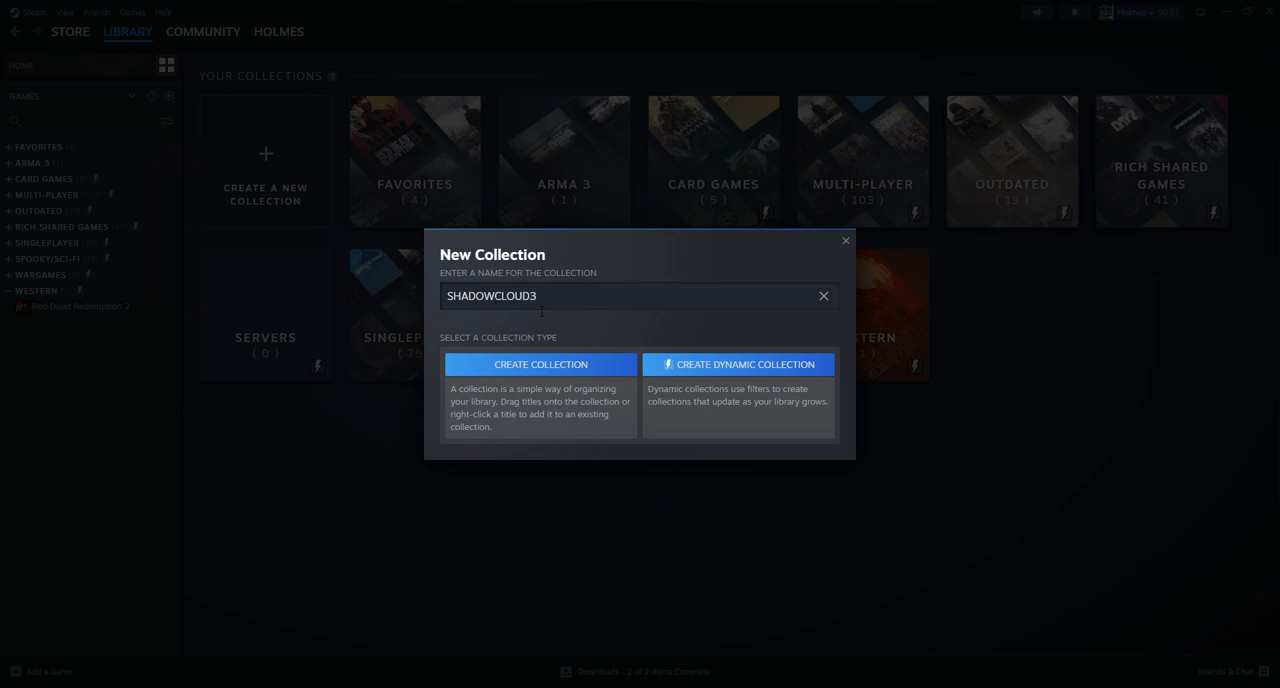
mouse_move(718, 370)
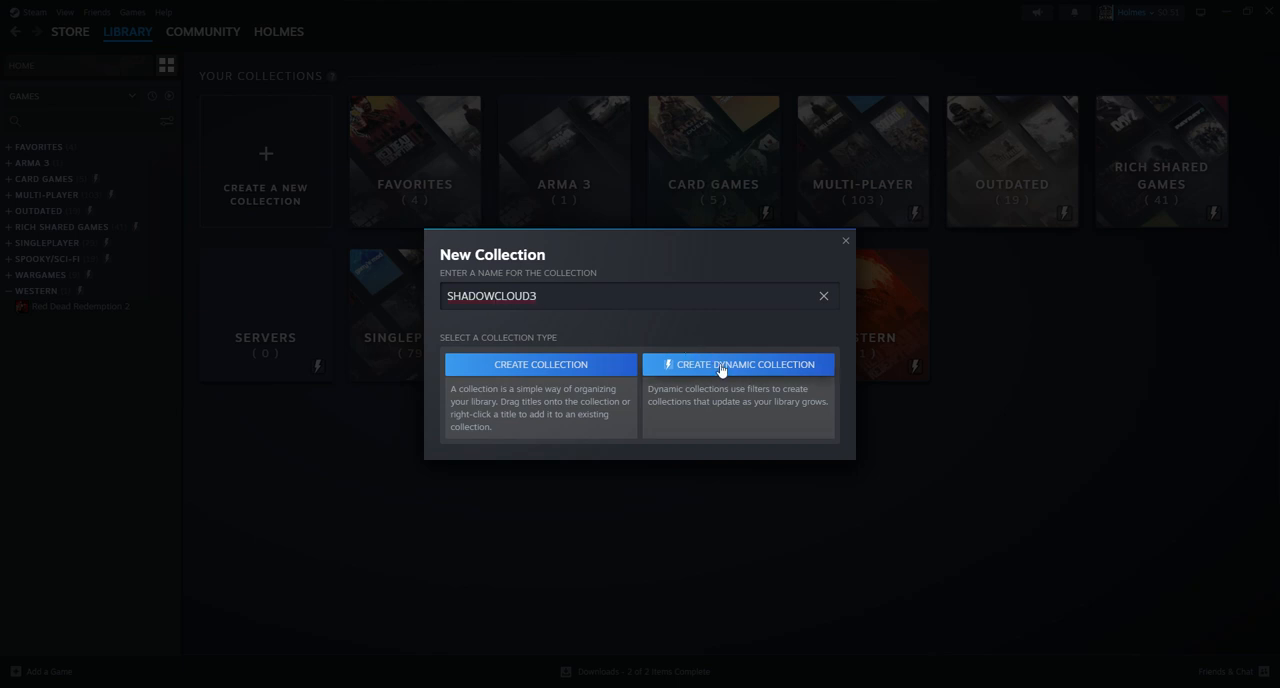
click(744, 364)
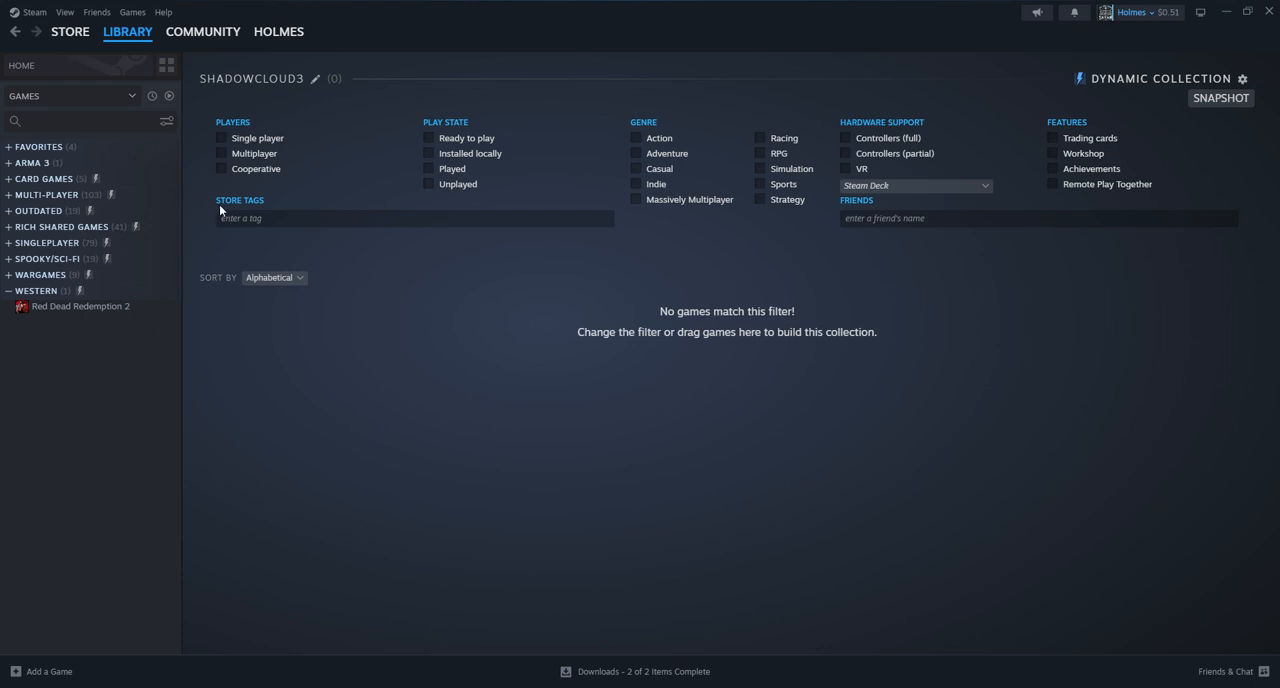
mouse_move(255, 160)
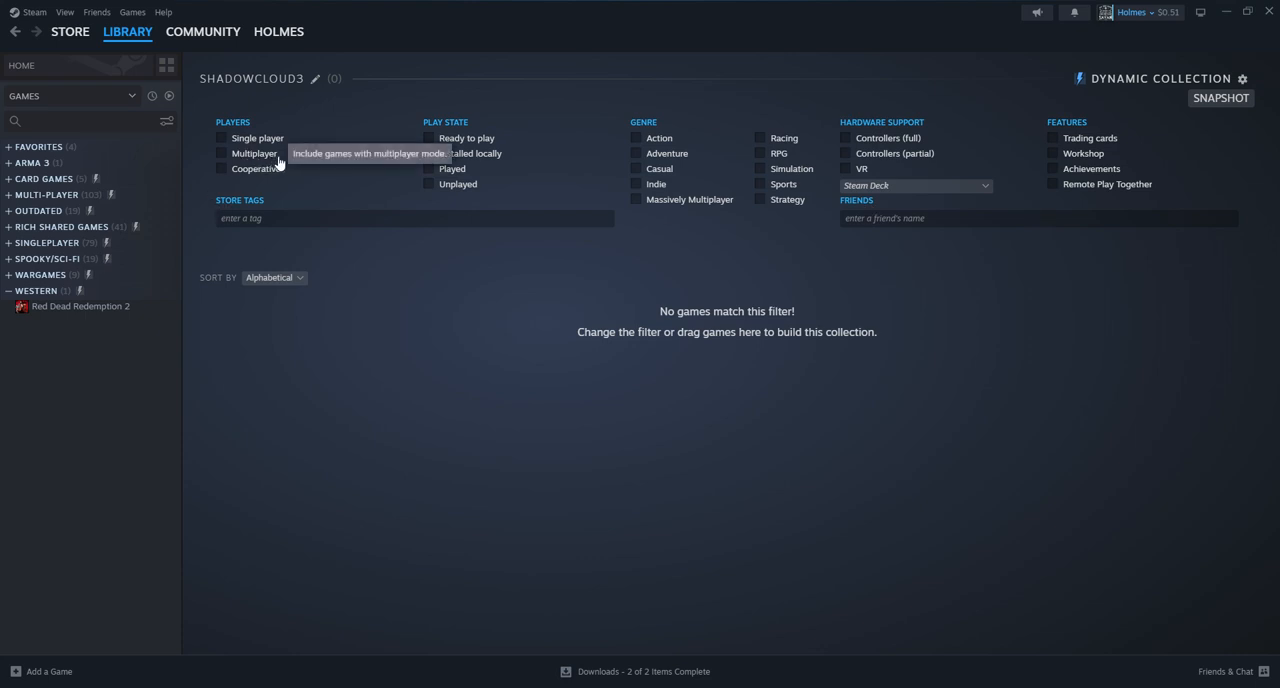
mouse_move(750, 207)
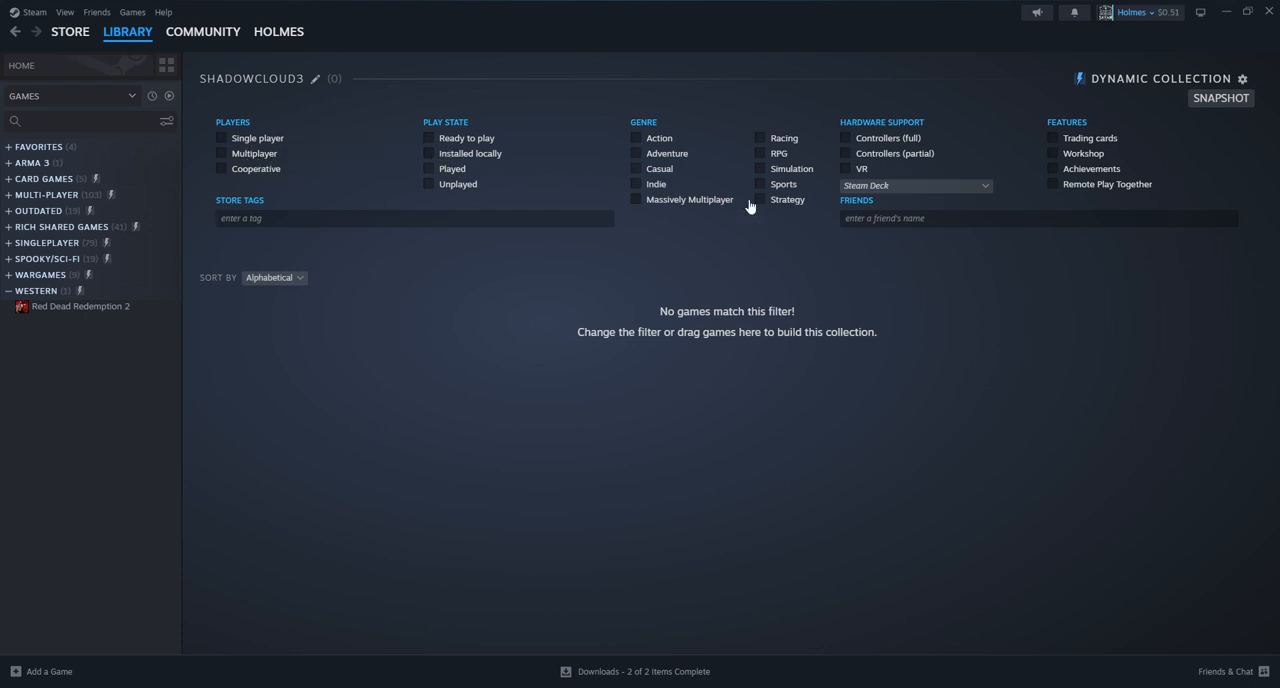
Filter the SHADOWCLOUD3 collection to Multiplayer games, giving 103 titles.
click(1037, 218)
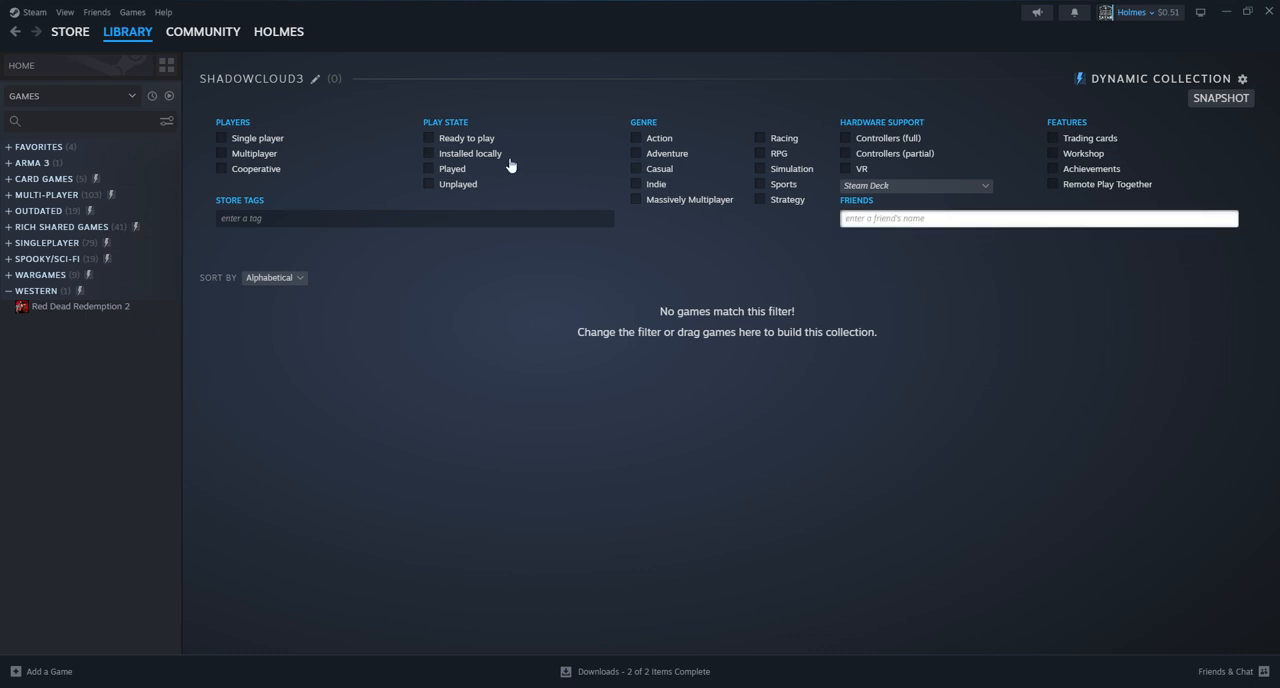
mouse_move(225, 153)
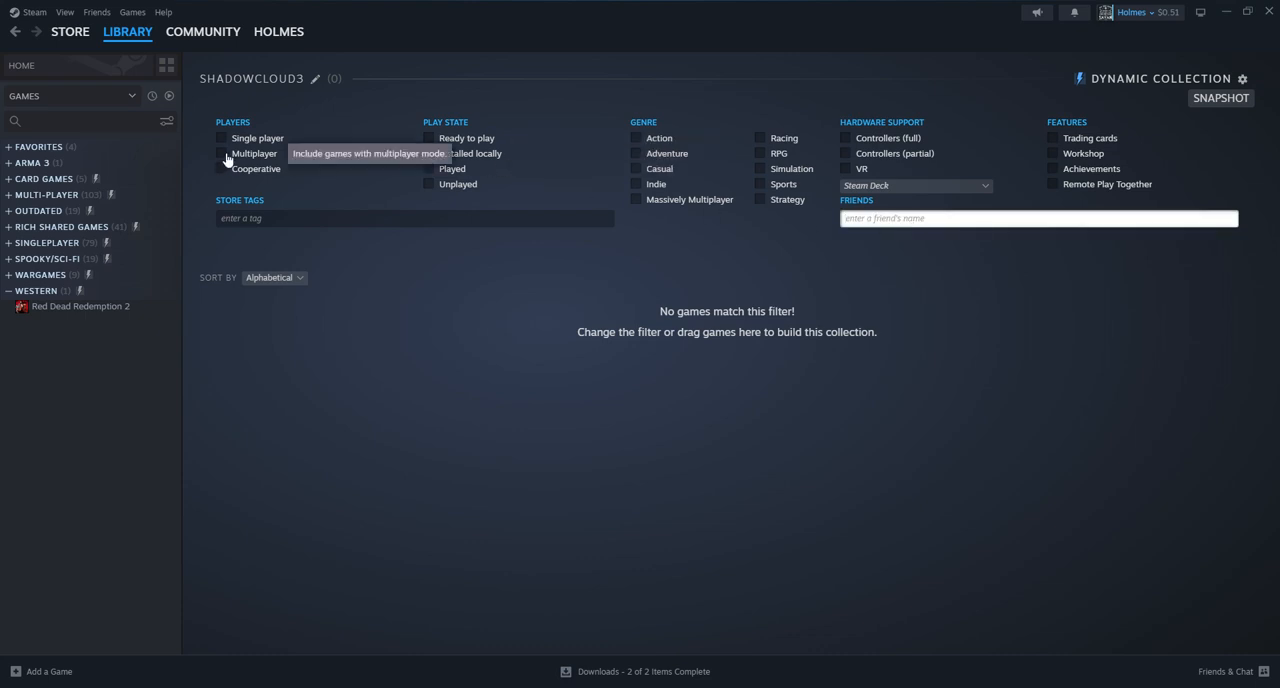
click(221, 153)
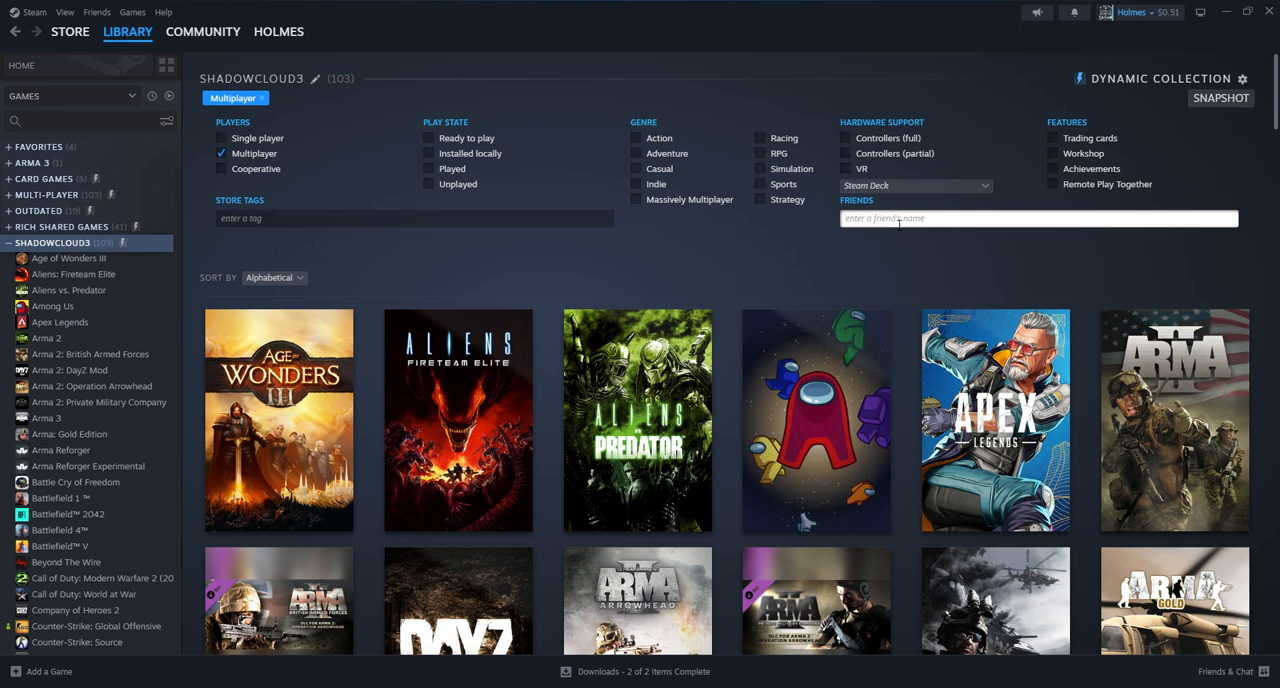
text(shado)
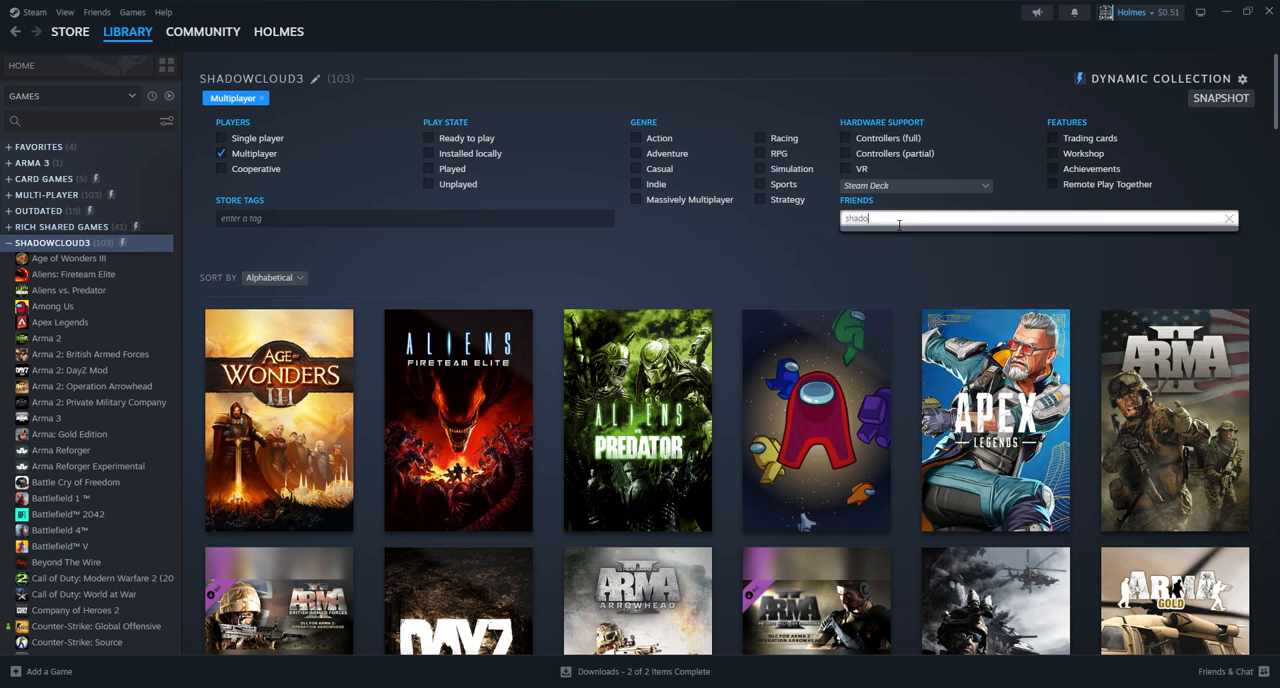
text(ba)
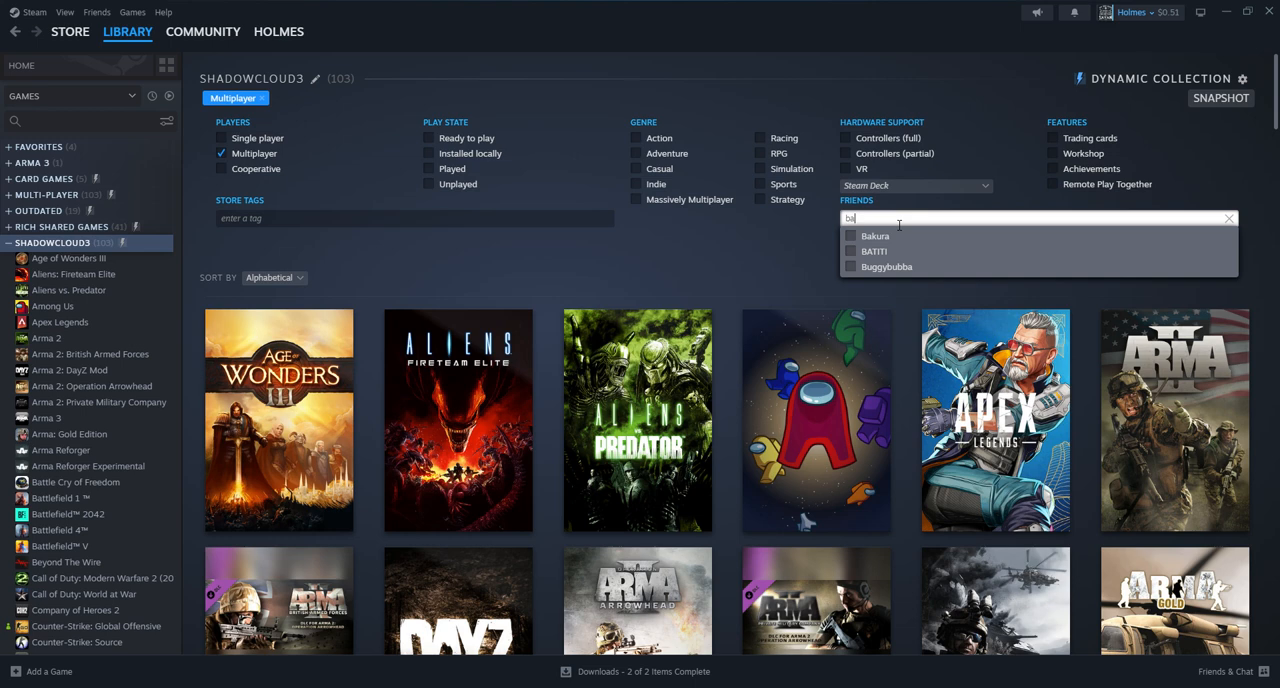
mouse_move(851, 236)
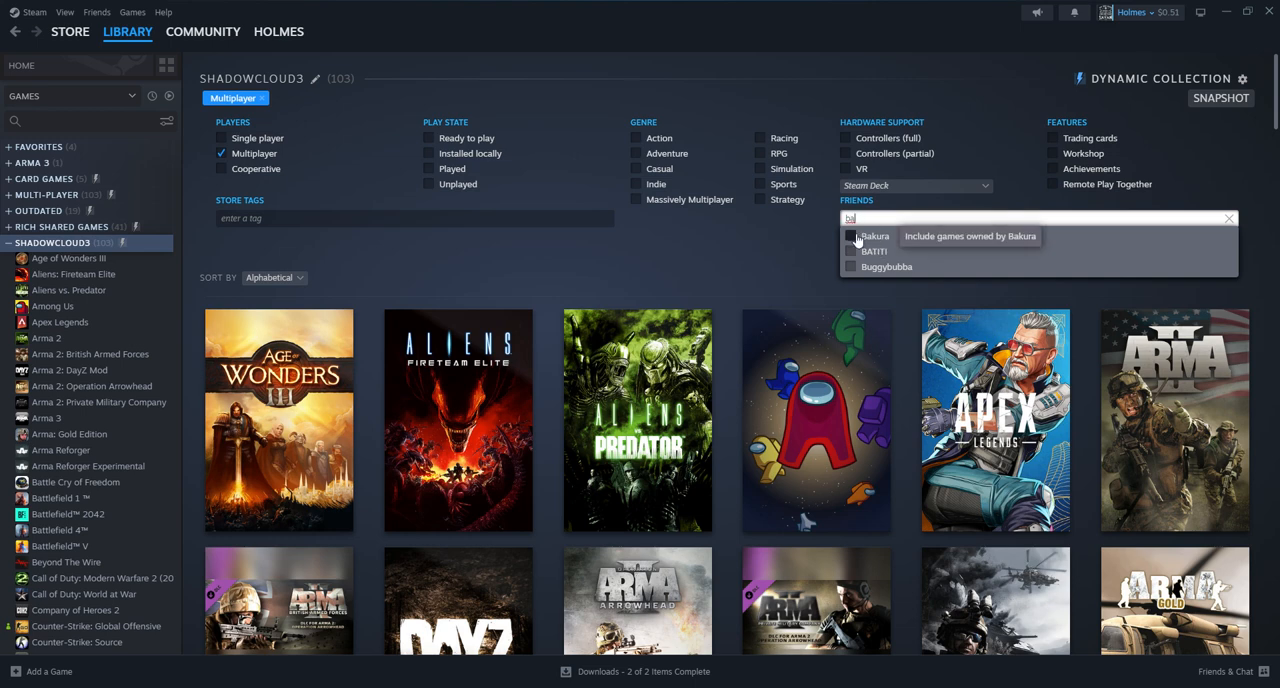
click(851, 236)
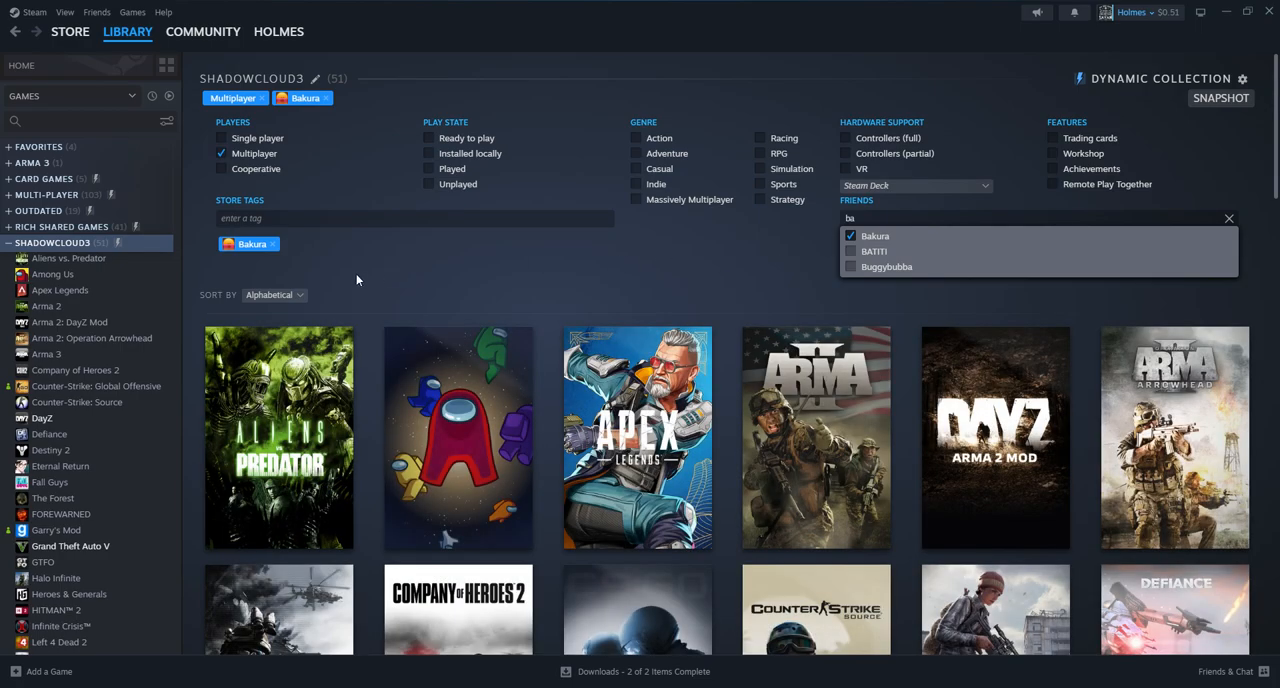
scroll(down, 3)
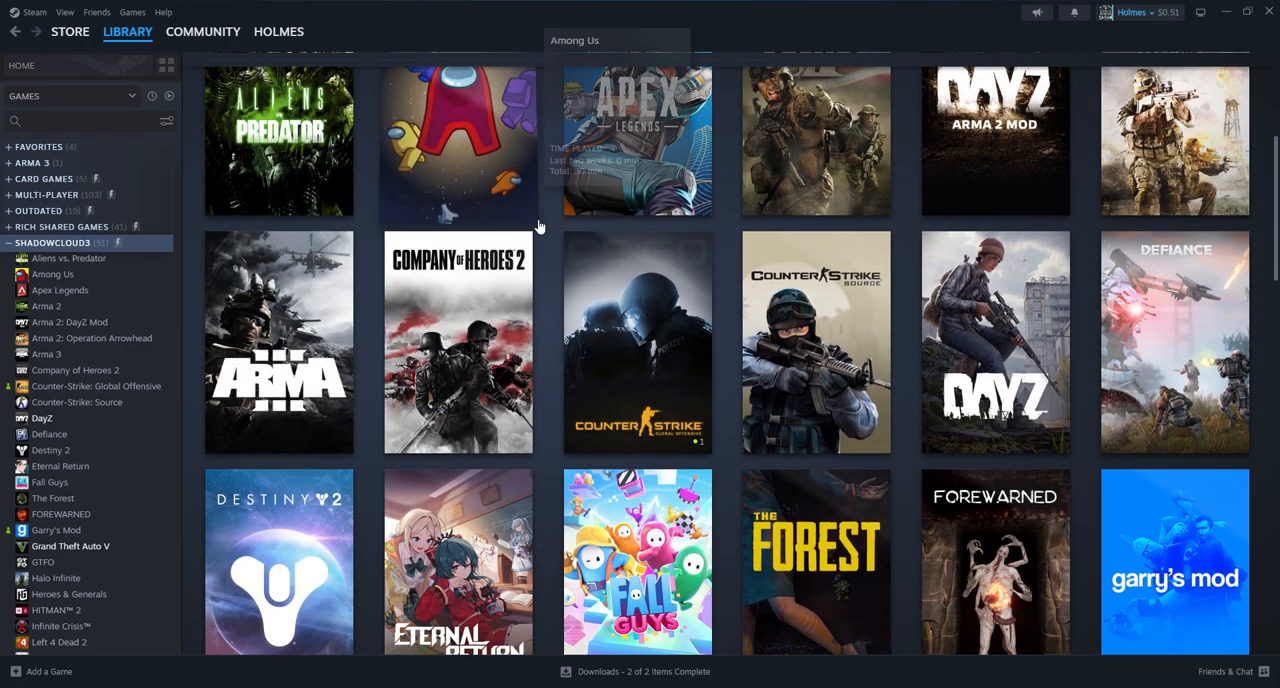
scroll(down, 3)
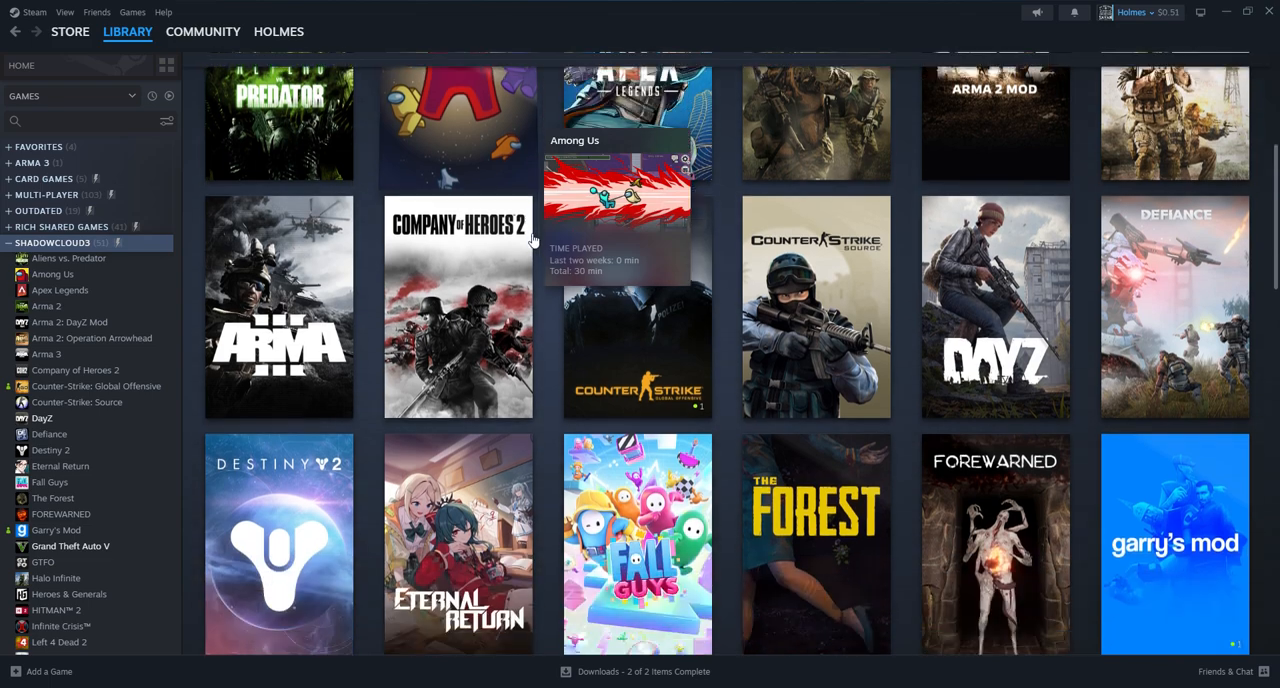
scroll(down, 3)
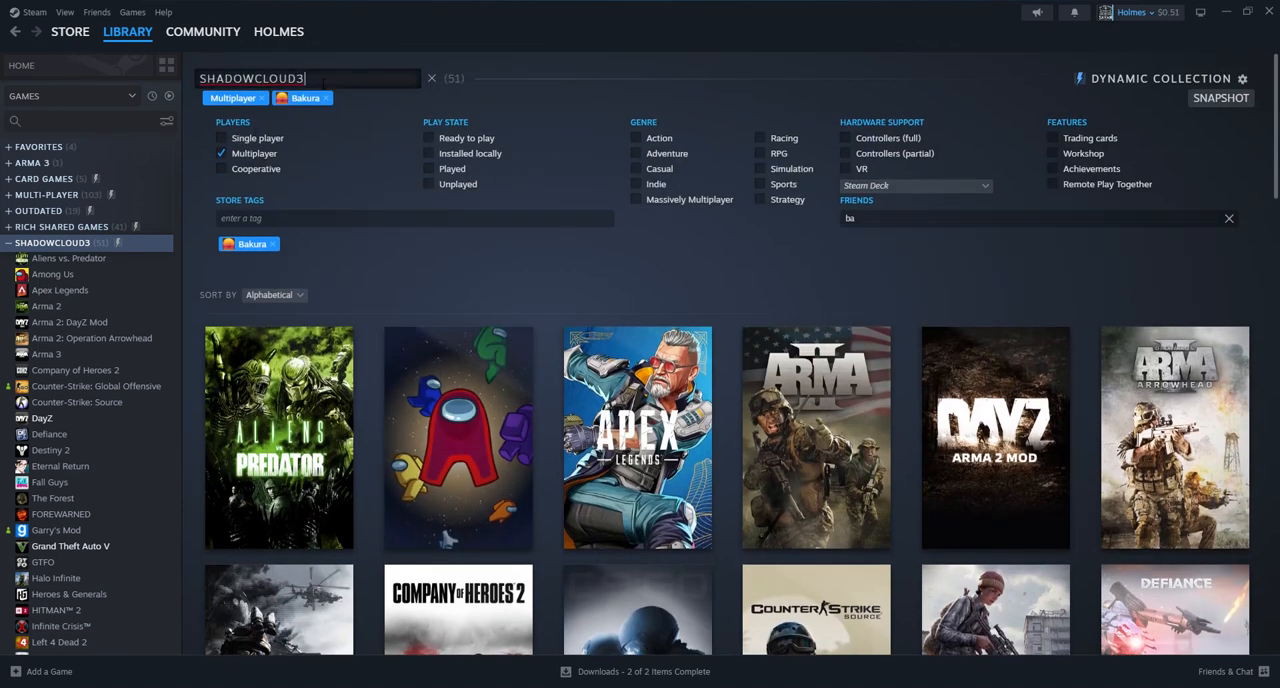
Append ' SHARED GAMES' to the collection name, making it SHADOWCLOUD3 SHARED GAMES.
text(SHARED GAMES)
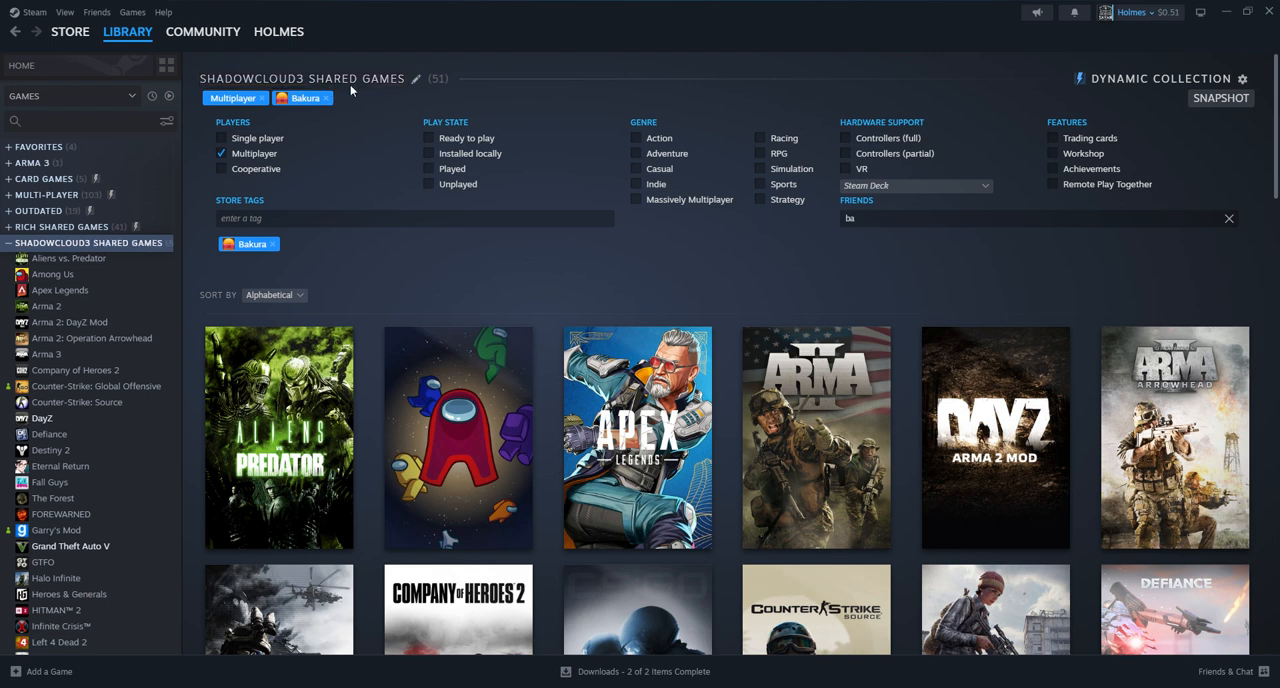
mouse_move(533, 145)
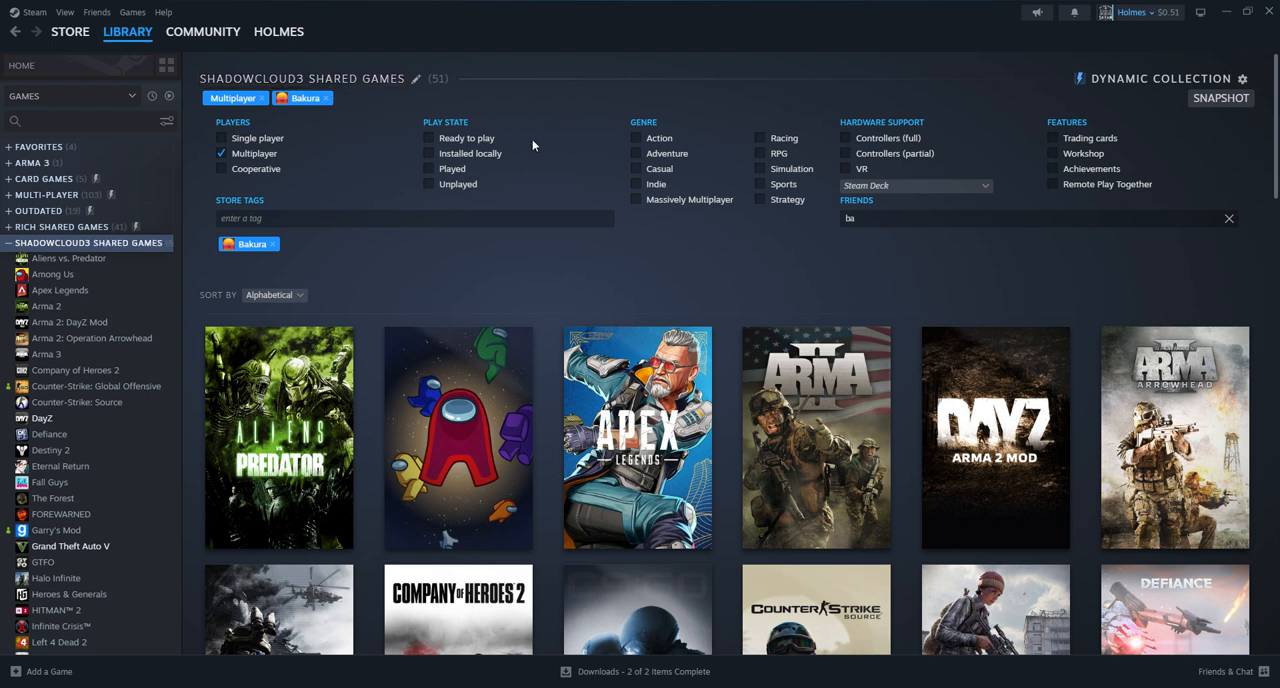
mouse_move(483, 184)
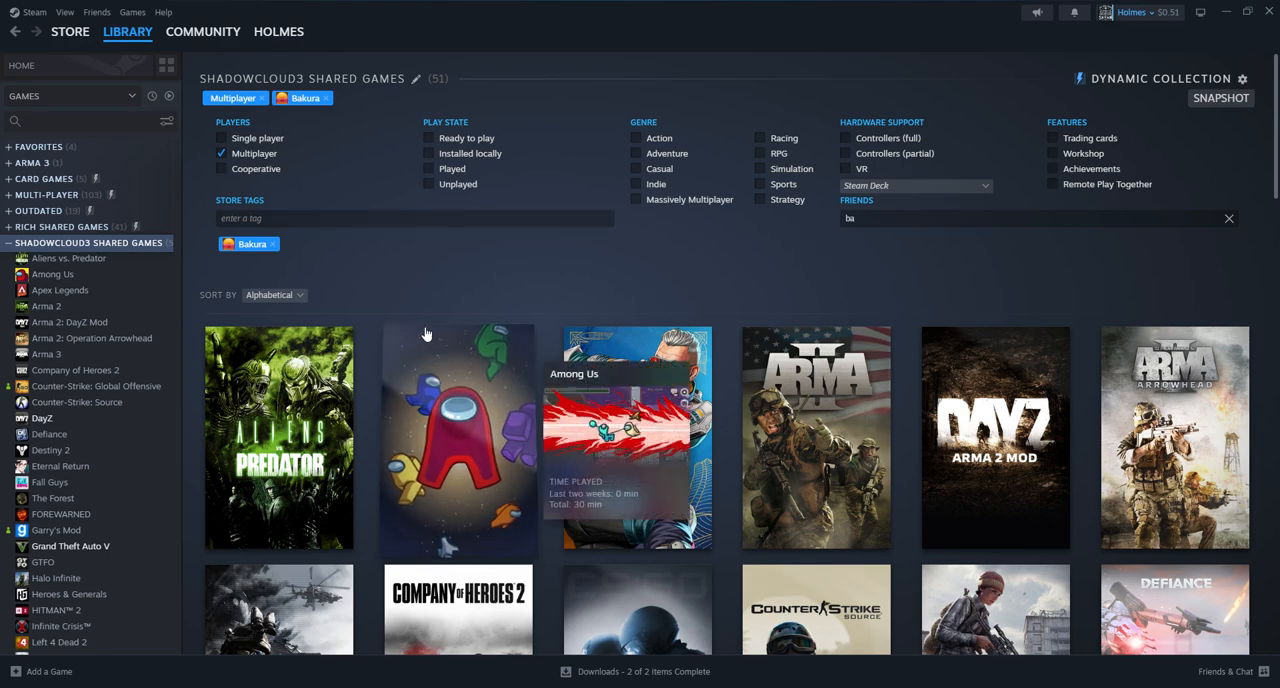
mouse_move(620, 357)
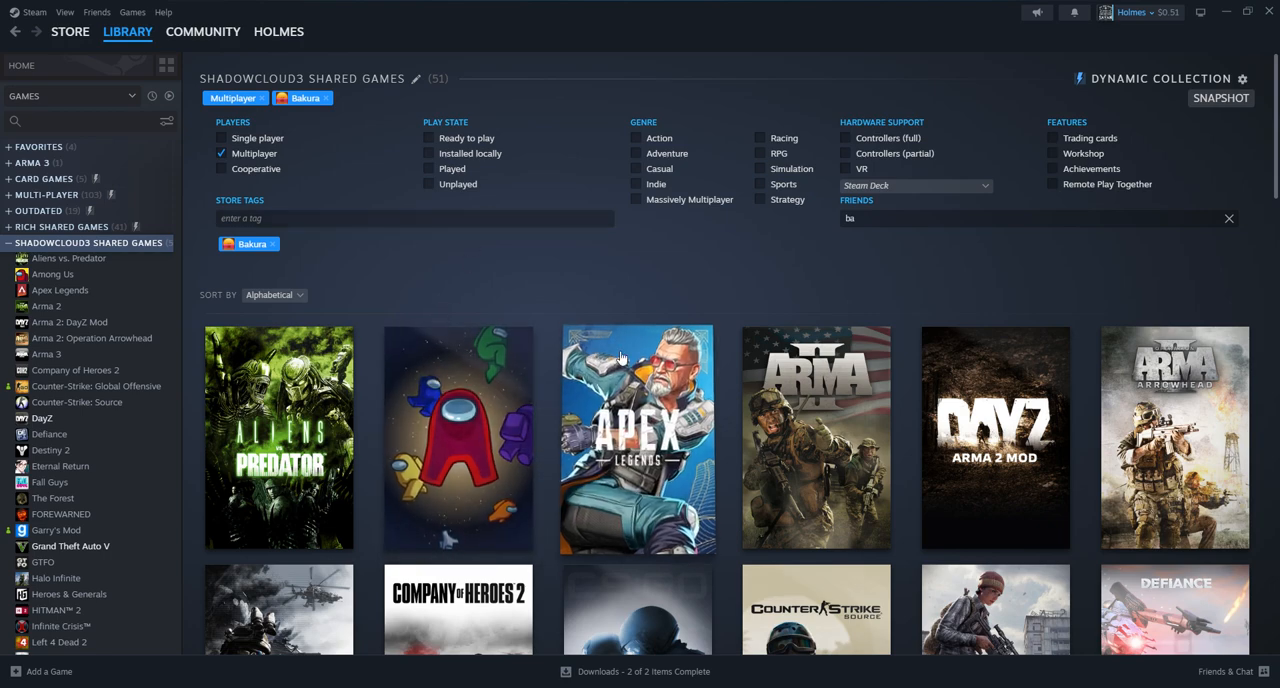
Scroll through the 51 shared multiplayer games in the collection grid.
scroll(down, 3)
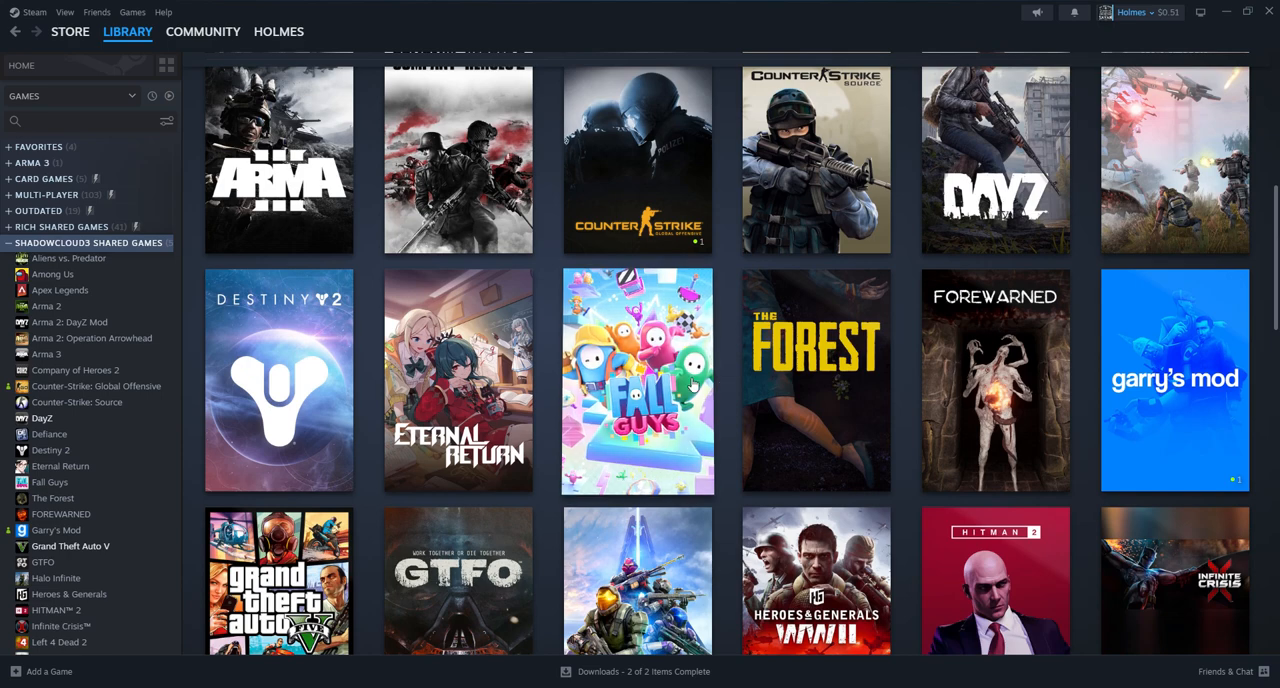
scroll(down, 3)
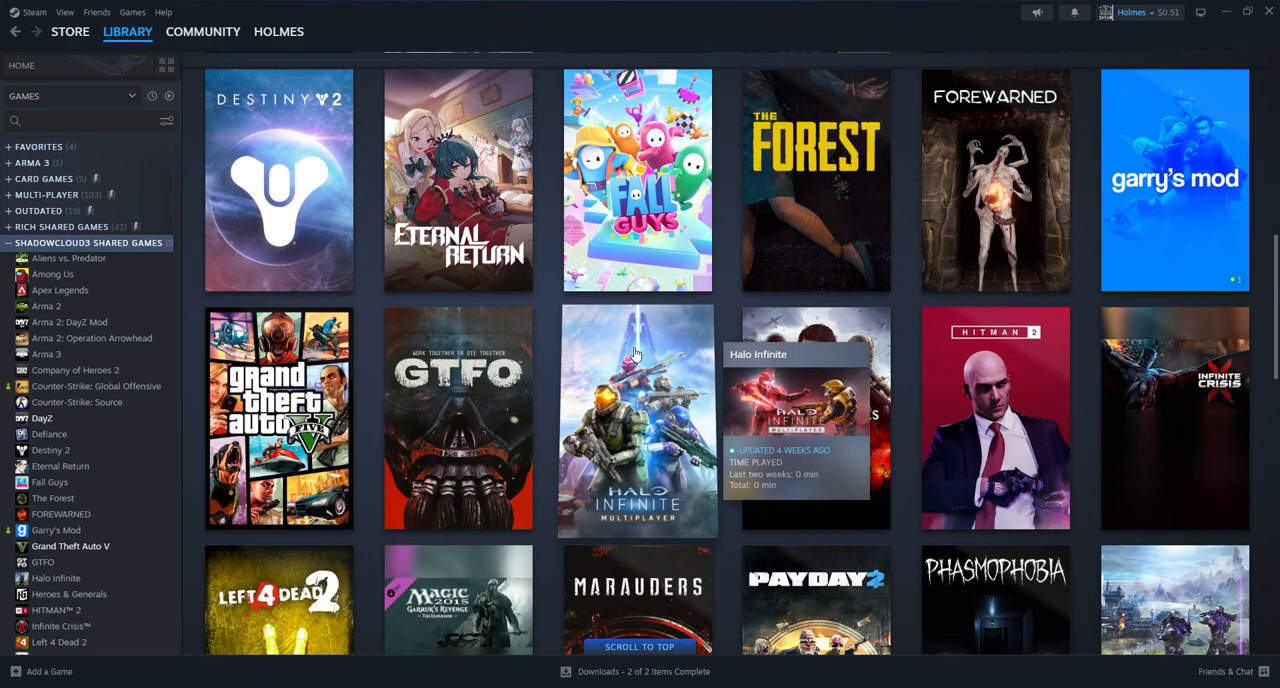
mouse_move(545, 283)
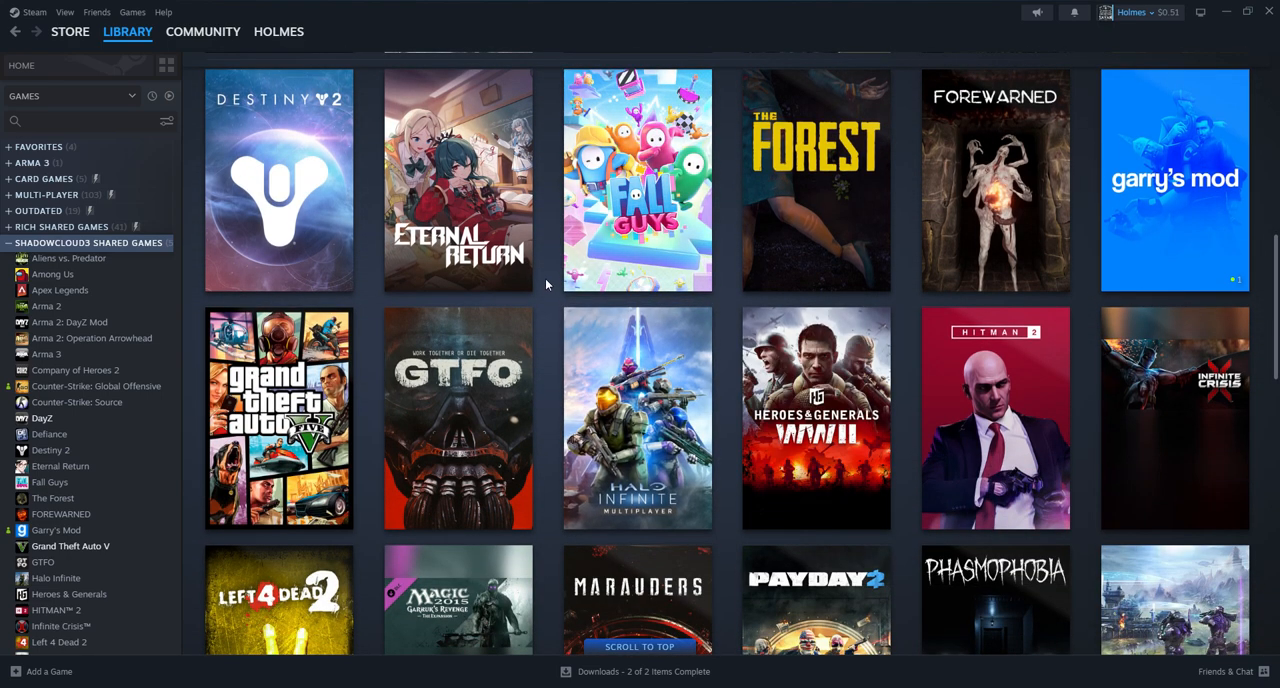
mouse_move(540, 290)
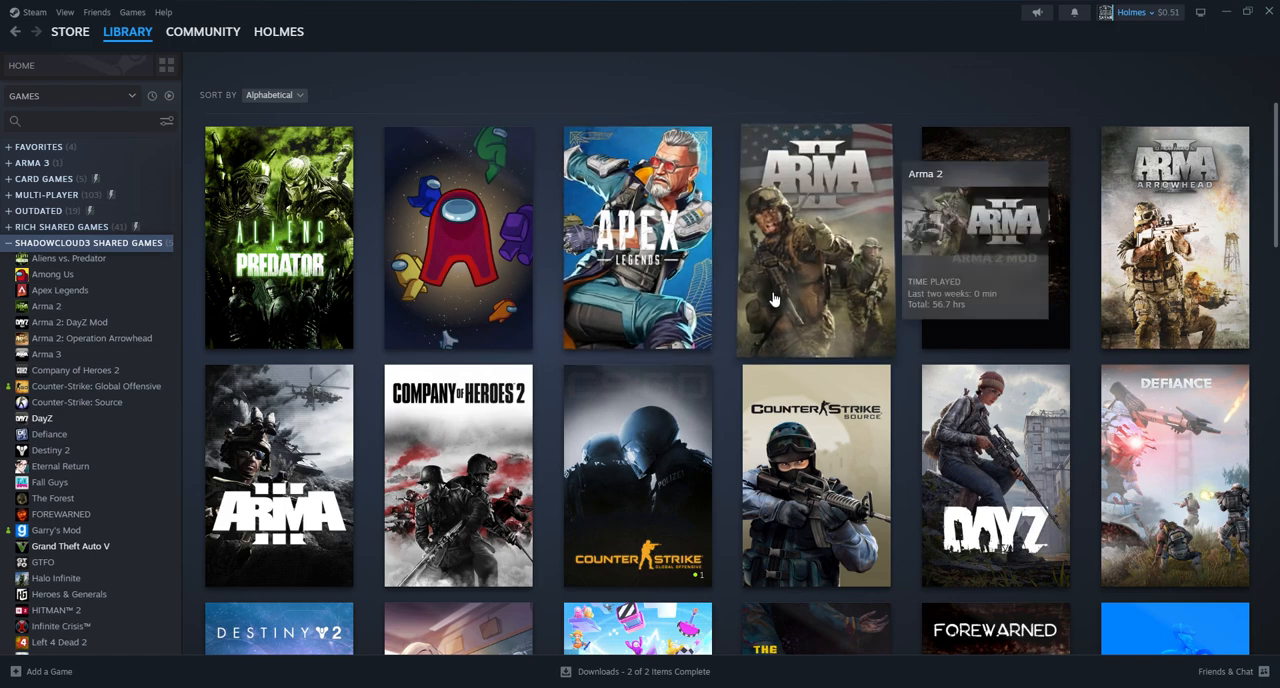
scroll(down, 3)
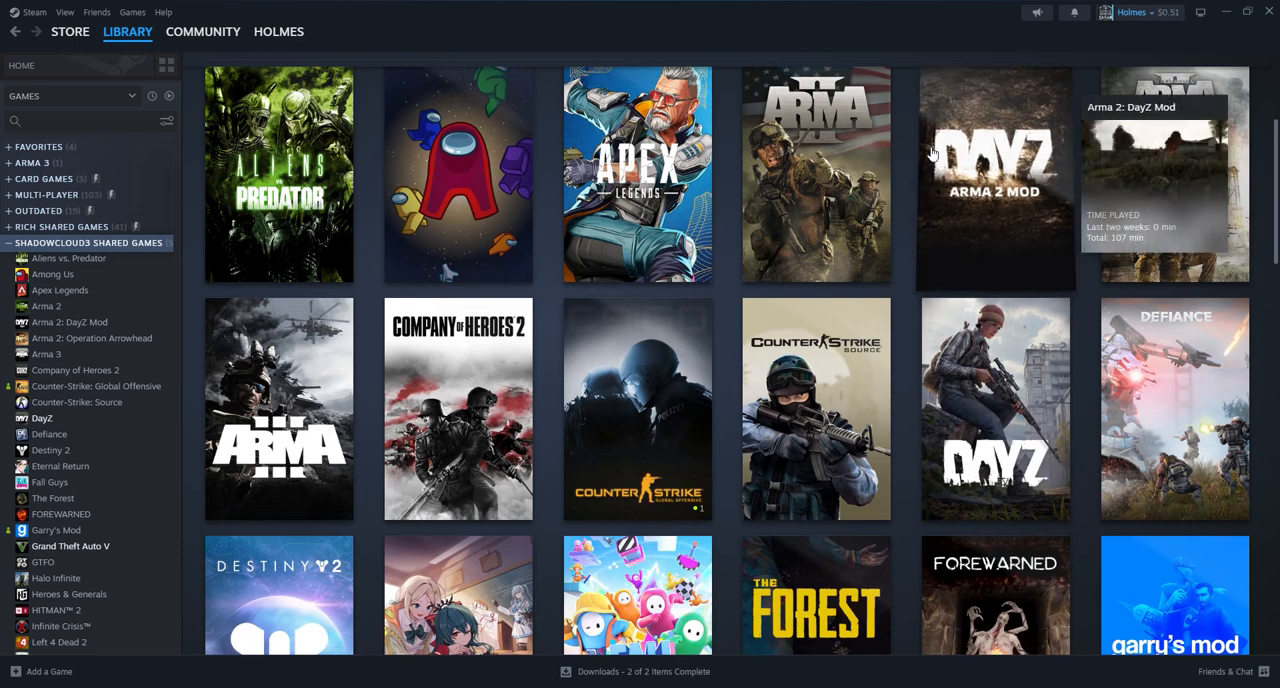
mouse_move(255, 250)
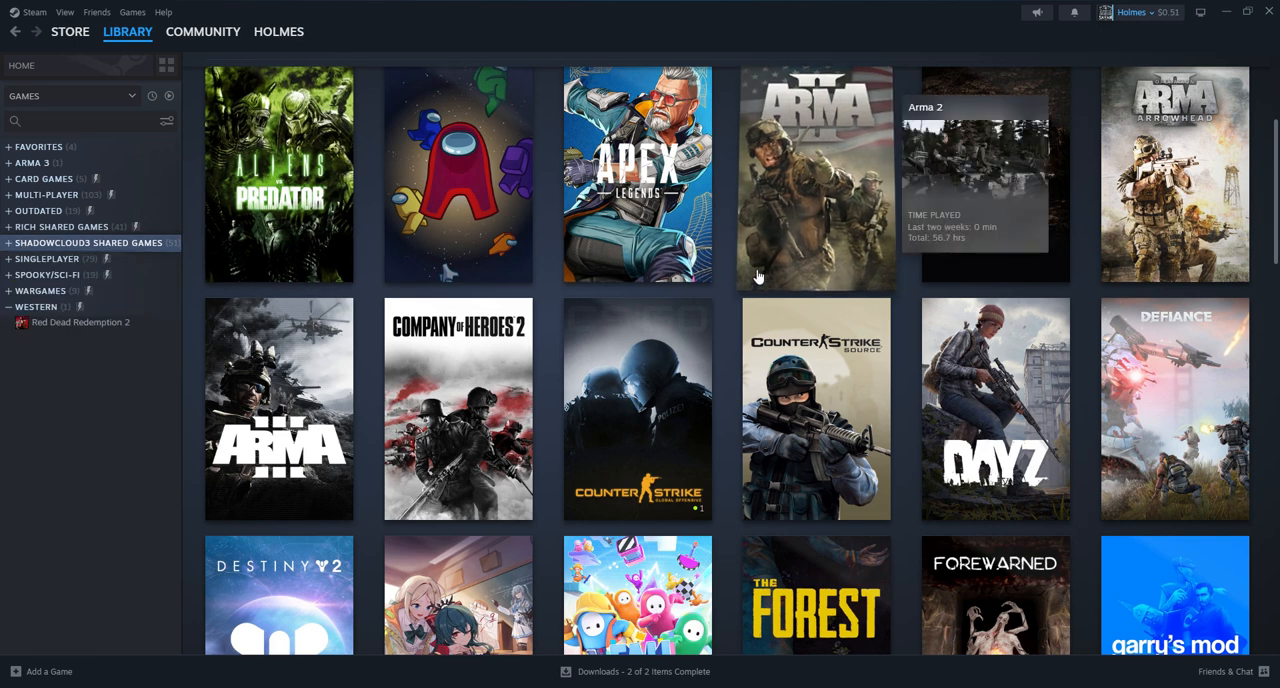
mouse_move(724, 257)
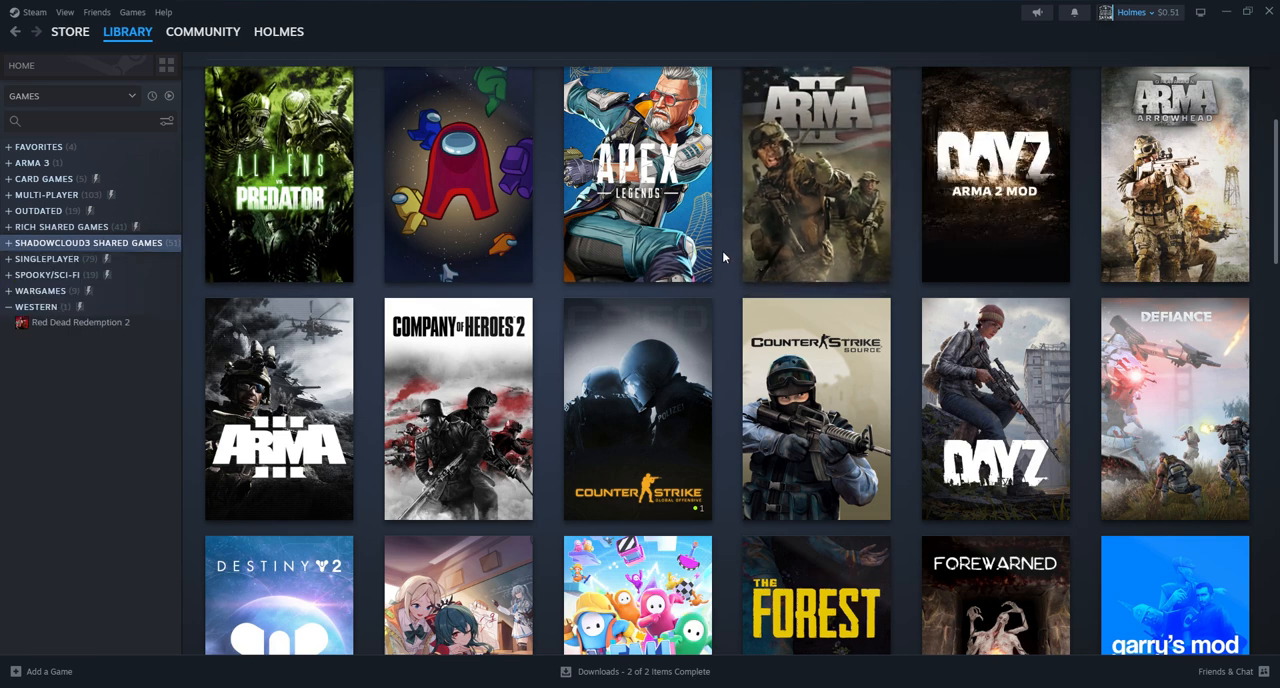
mouse_move(1207, 93)
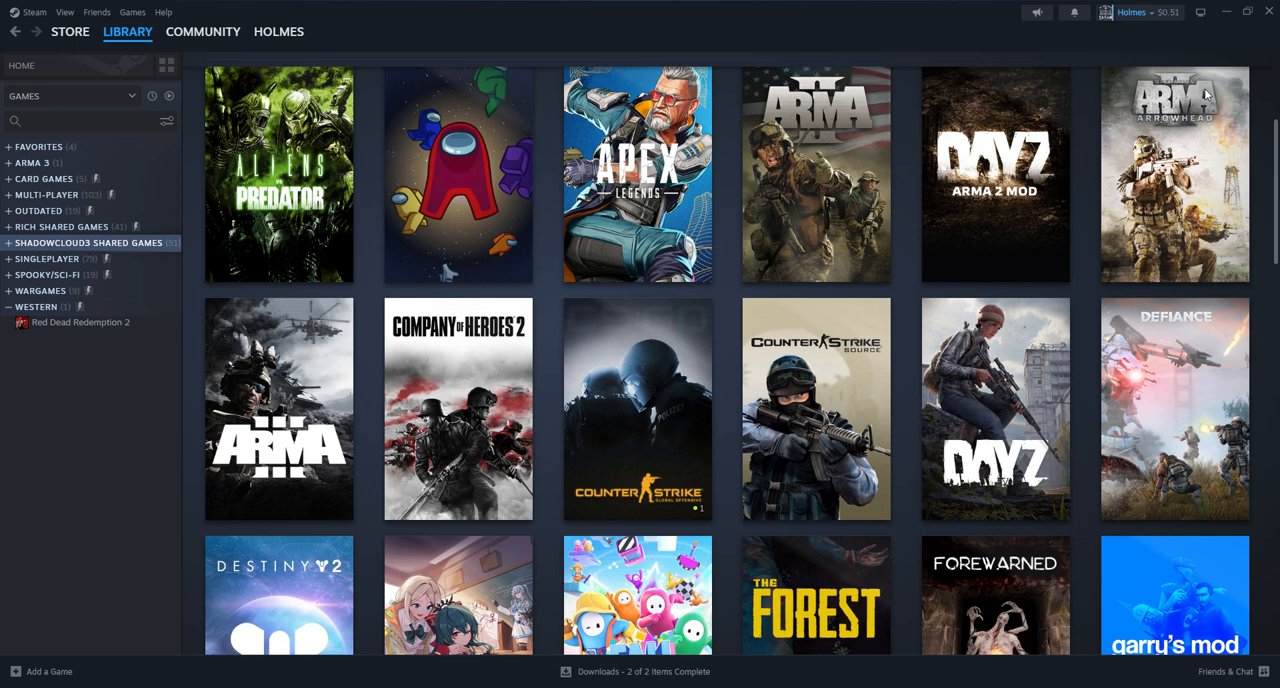
mouse_move(1210, 92)
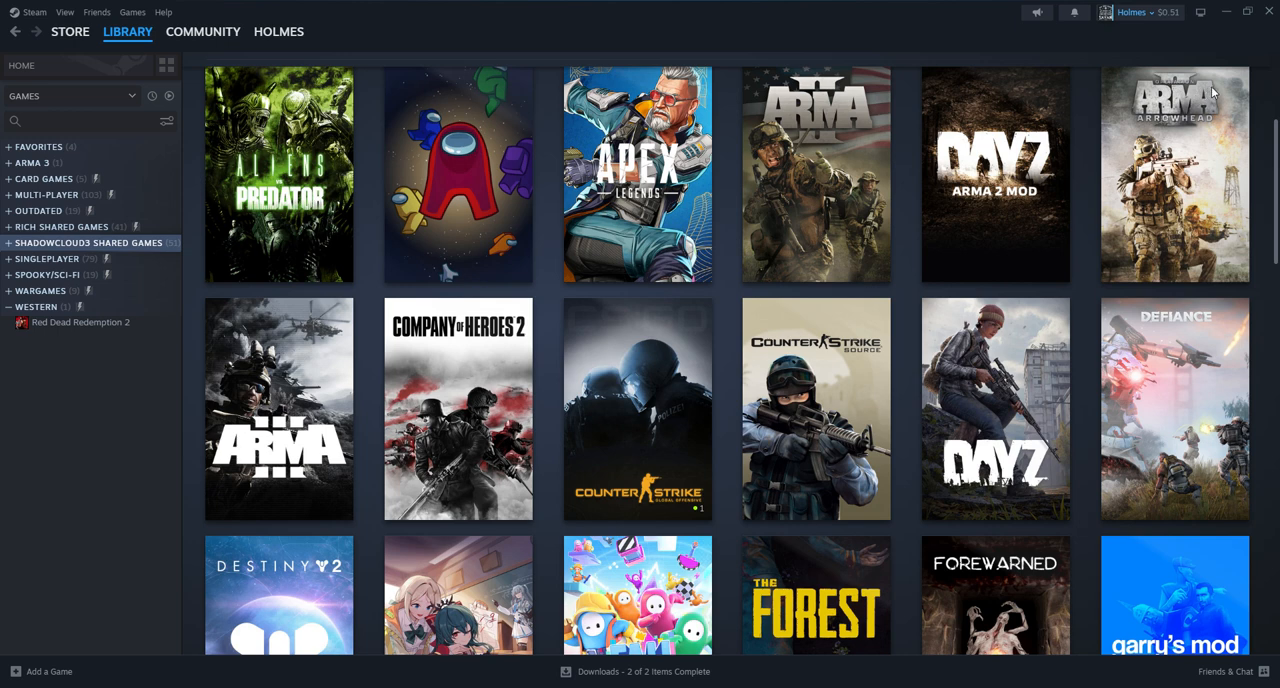